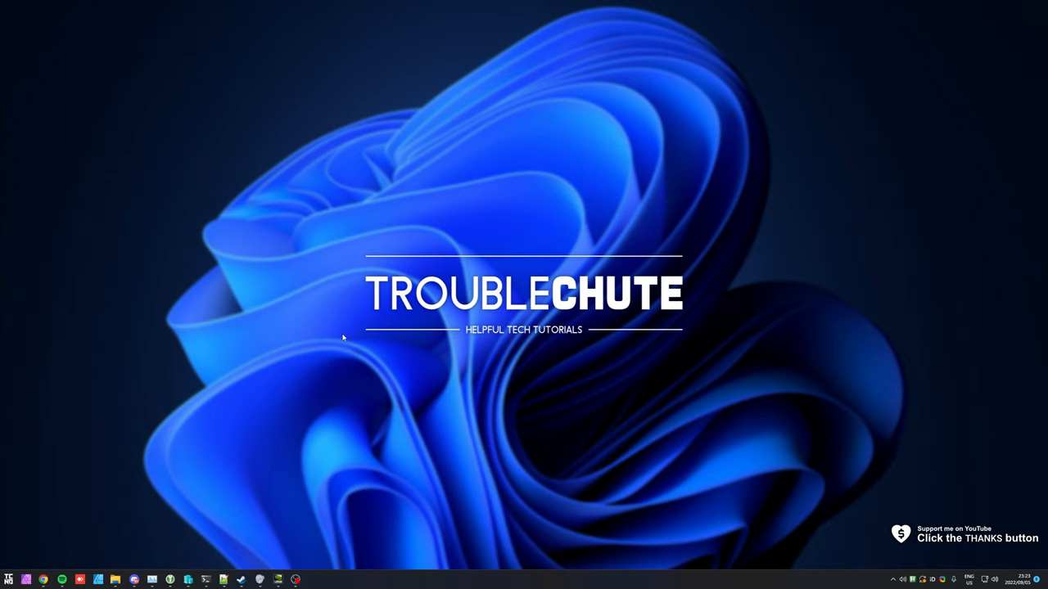
pyautogui.moveTo(356, 307)
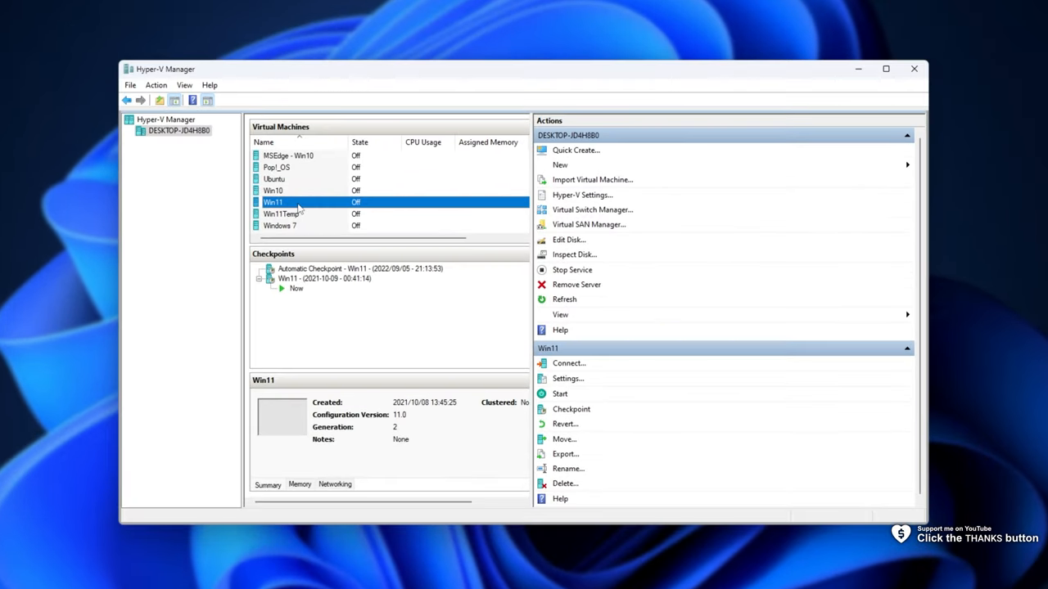
# Step: Add a new, empty hard drive under the Win11 VM's SCSI controller in its settings
pyautogui.click(568, 468)
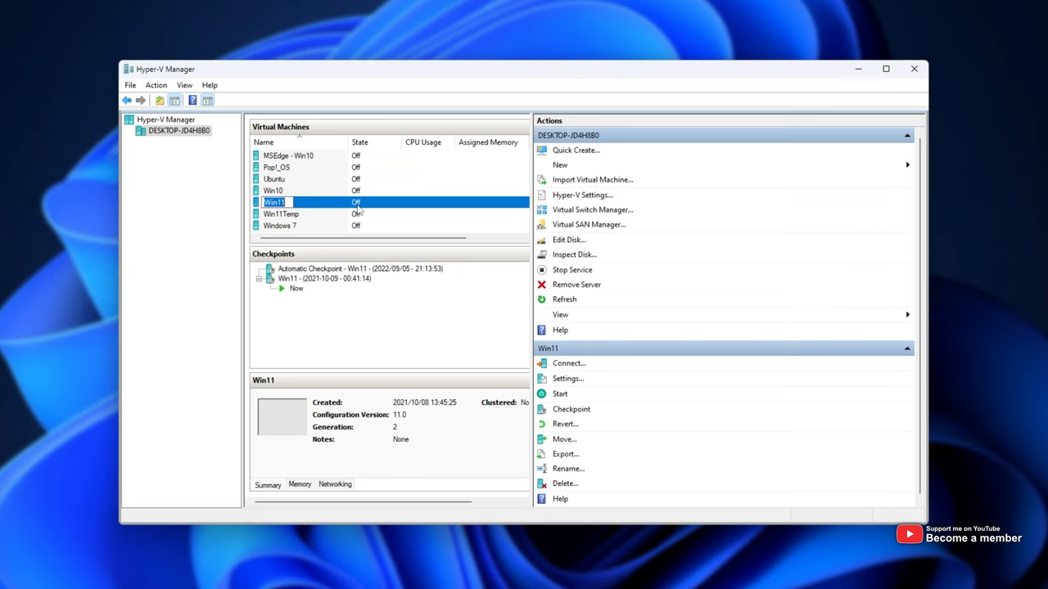
pyautogui.rightClick(274, 203)
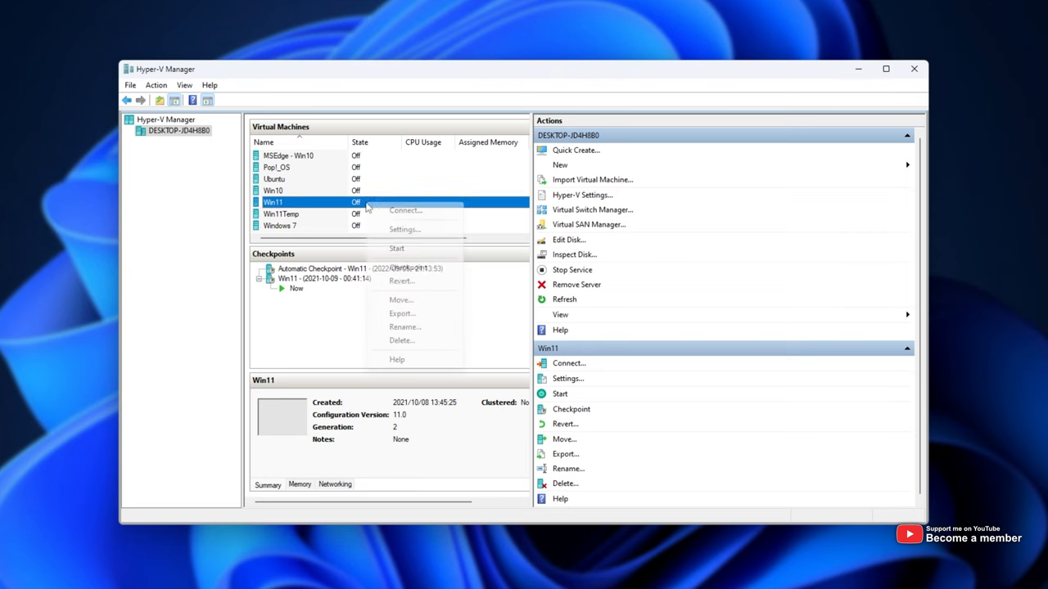
pyautogui.click(404, 229)
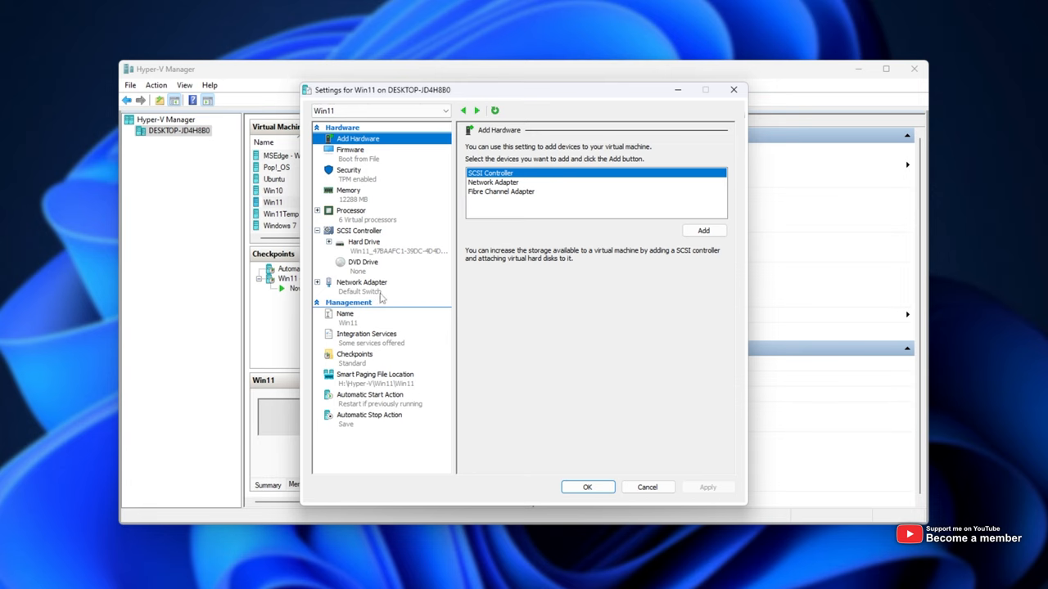
pyautogui.click(358, 229)
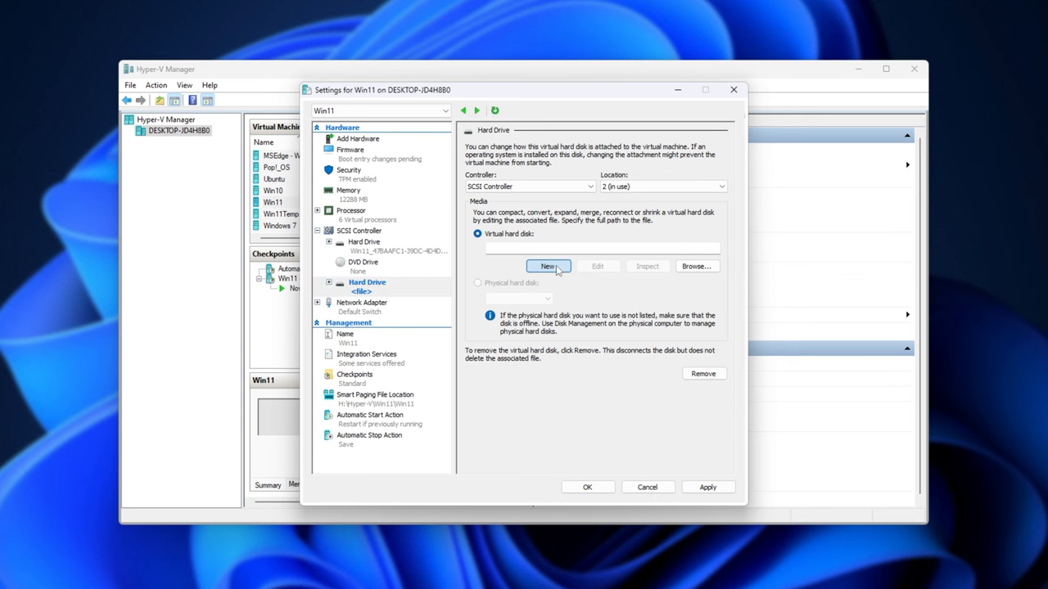
# Step: Start a dynamically expanding disk named Test stored in H:\Hyper-V\Win11\Win11\Virtual Hard Disks
pyautogui.click(546, 266)
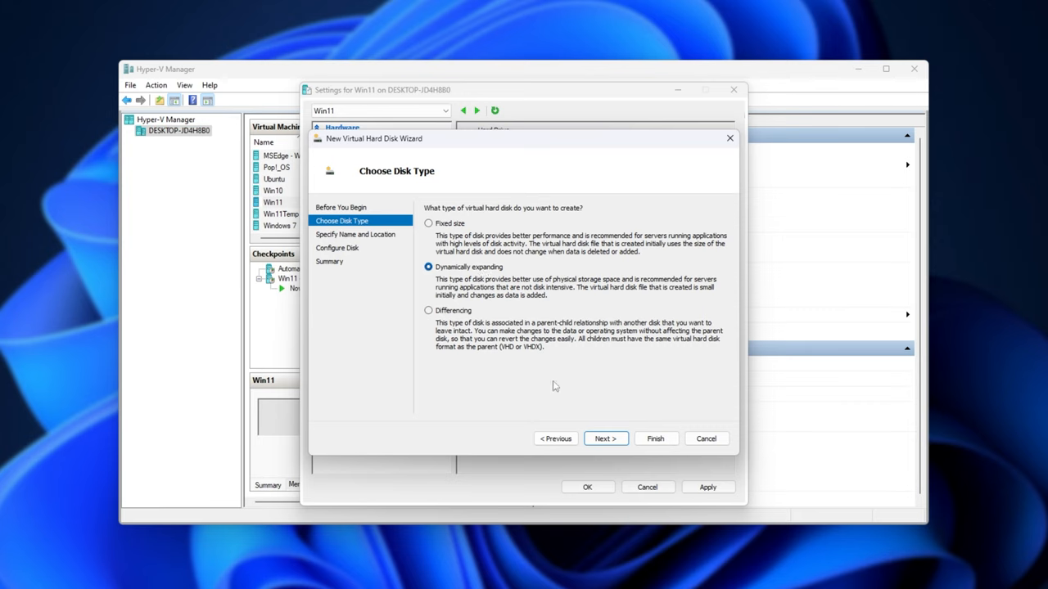
pyautogui.click(604, 439)
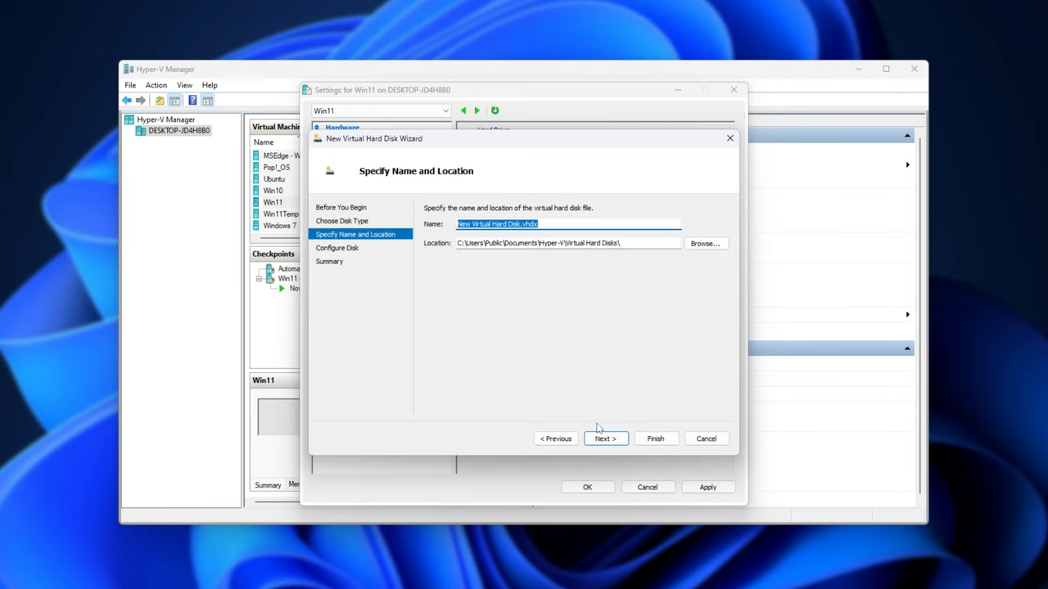
pyautogui.write('Test')
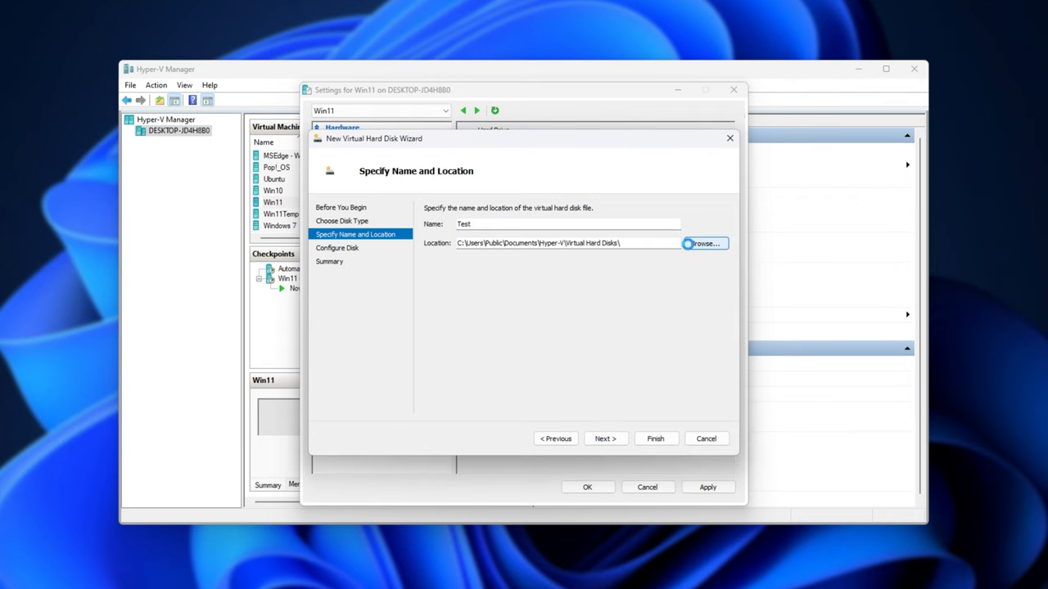
pyautogui.click(702, 243)
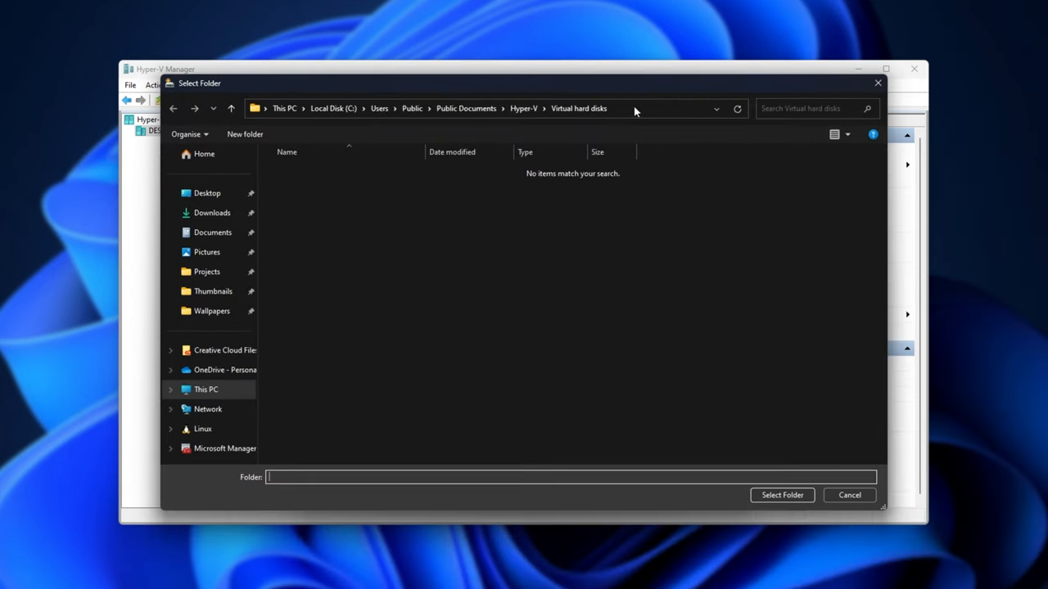
pyautogui.write('H:\\Hyper-V\\Win11\\Win11\\Virtual Hard Disks')
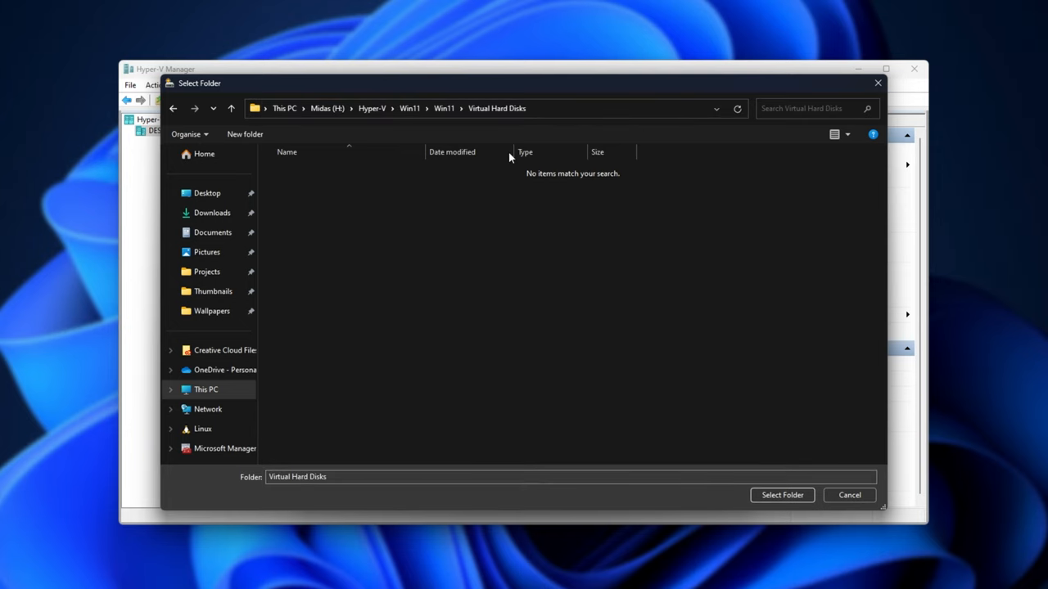
pyautogui.moveTo(699, 384)
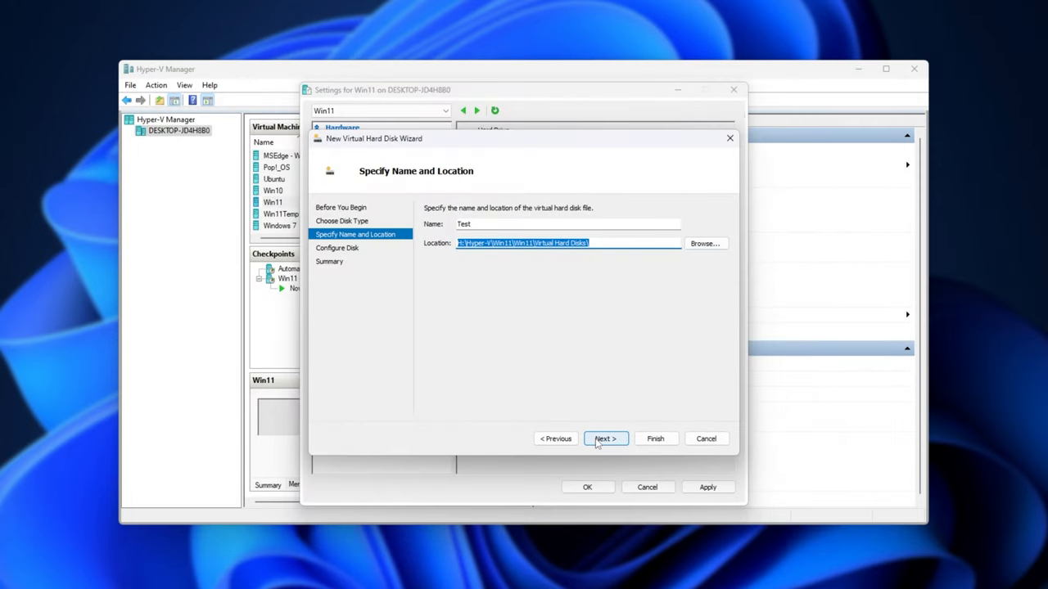
# Step: Set the new disk's size to 64 GB and reach the wizard summary
pyautogui.click(606, 439)
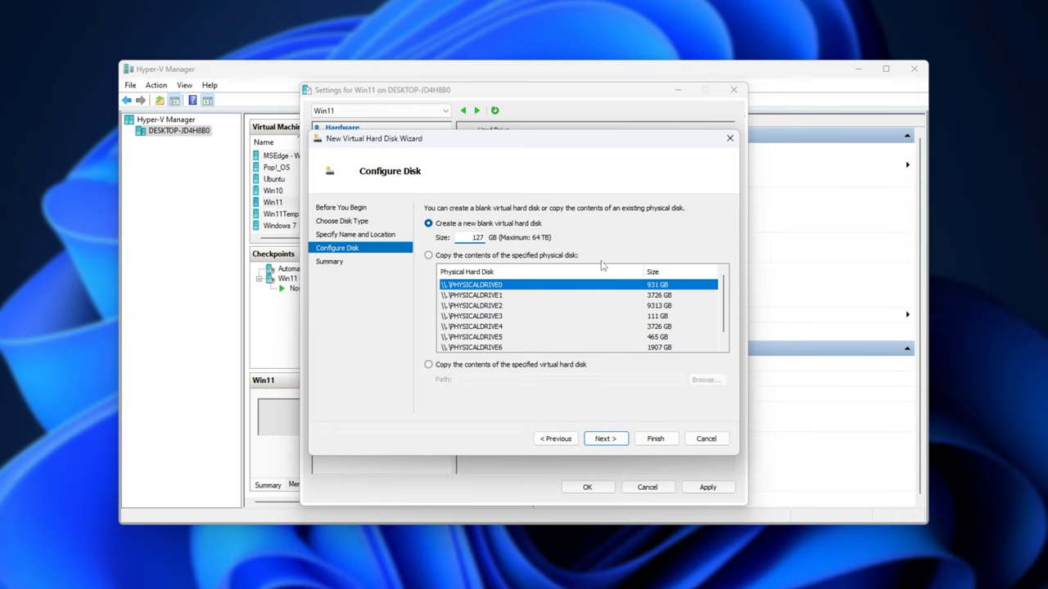
pyautogui.write('64')
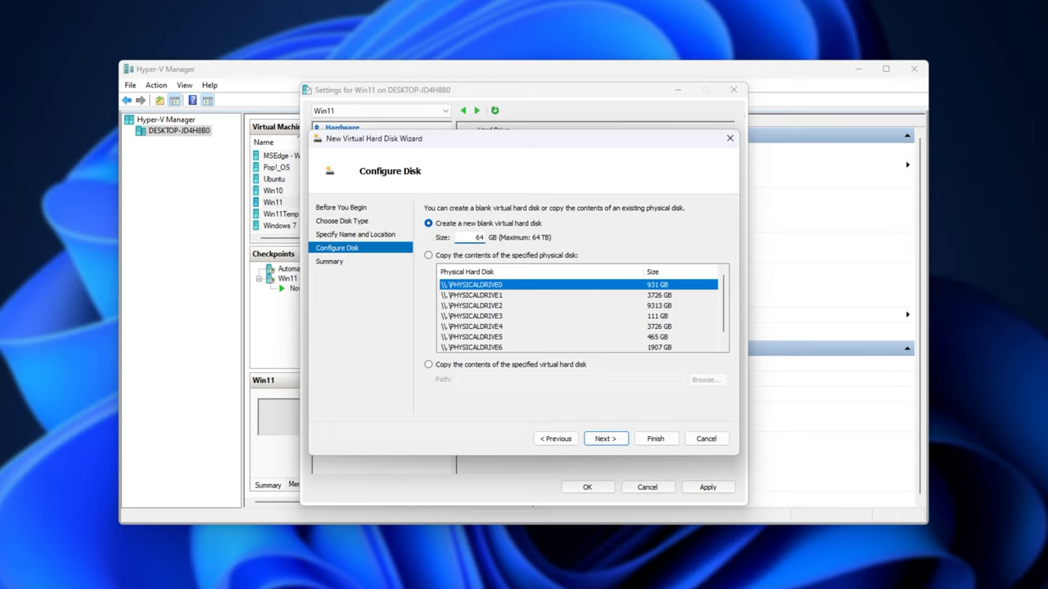
pyautogui.click(606, 439)
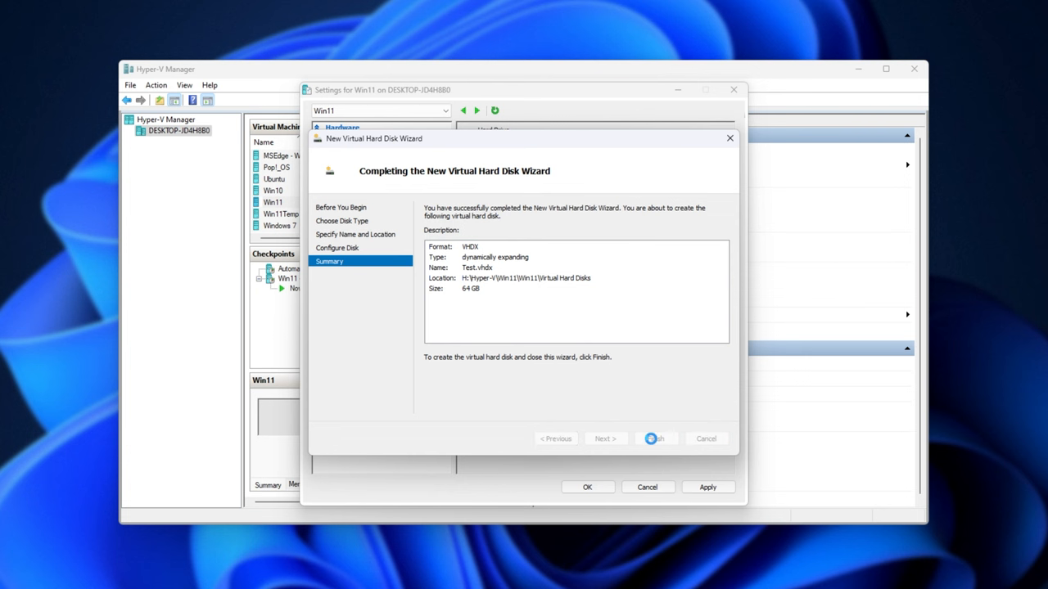
# Step: Create Test.vhdx and save Win11's settings with the drive attached
pyautogui.click(655, 439)
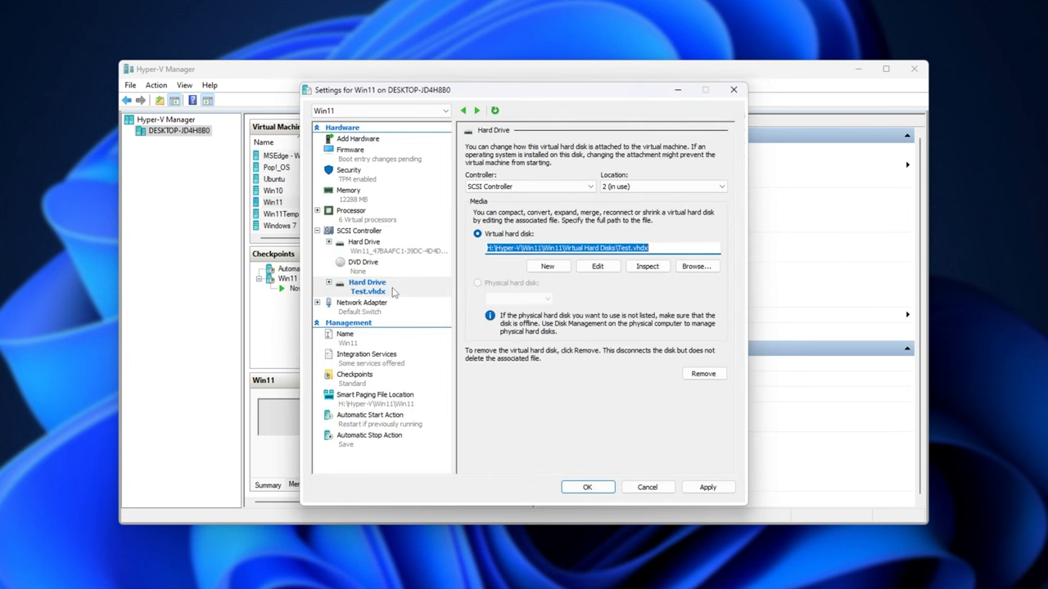
pyautogui.click(586, 487)
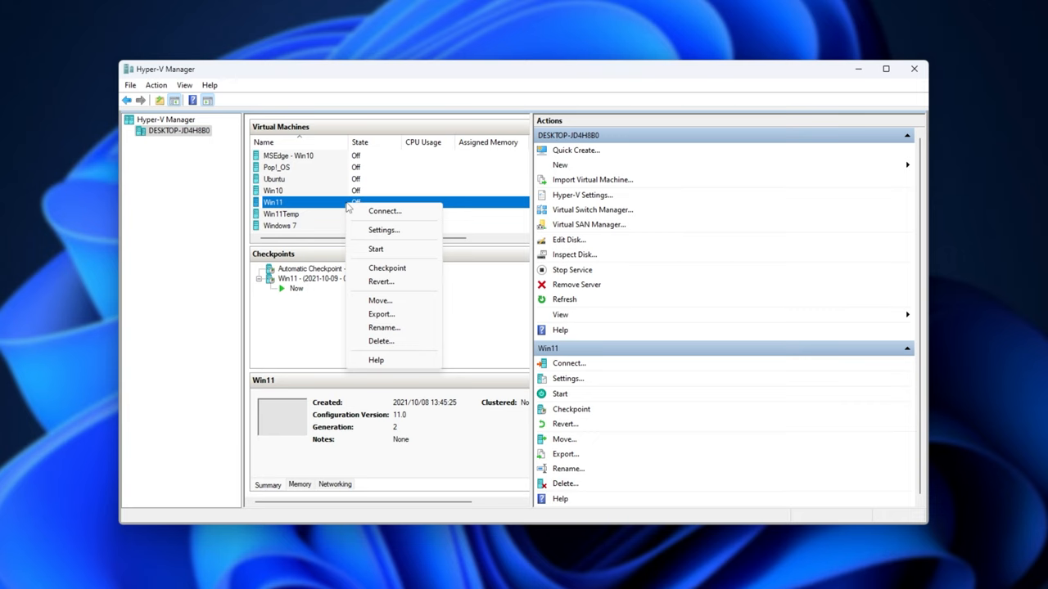
pyautogui.moveTo(383, 229)
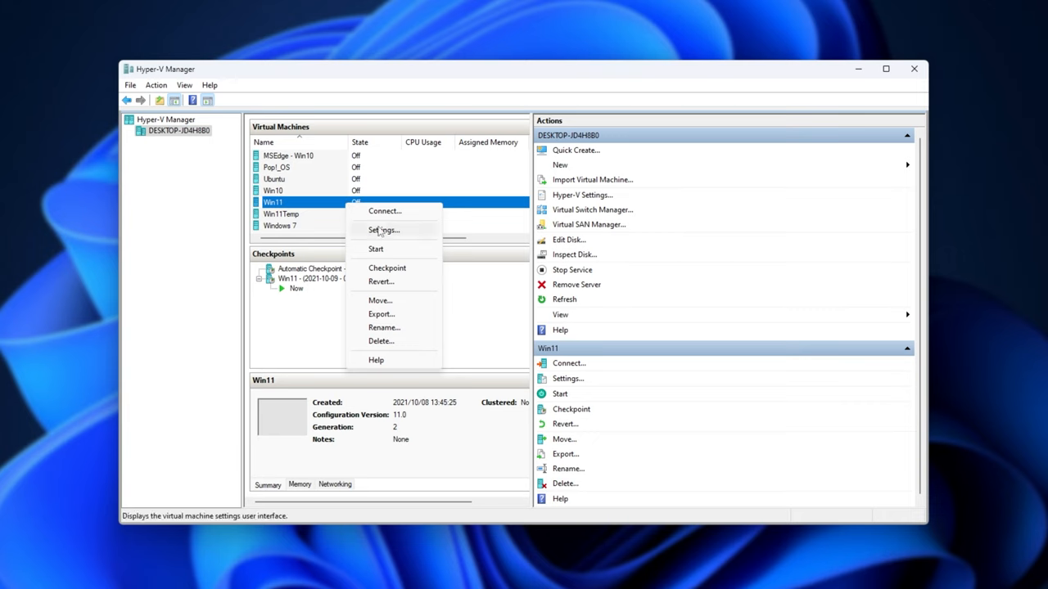
pyautogui.moveTo(357, 255)
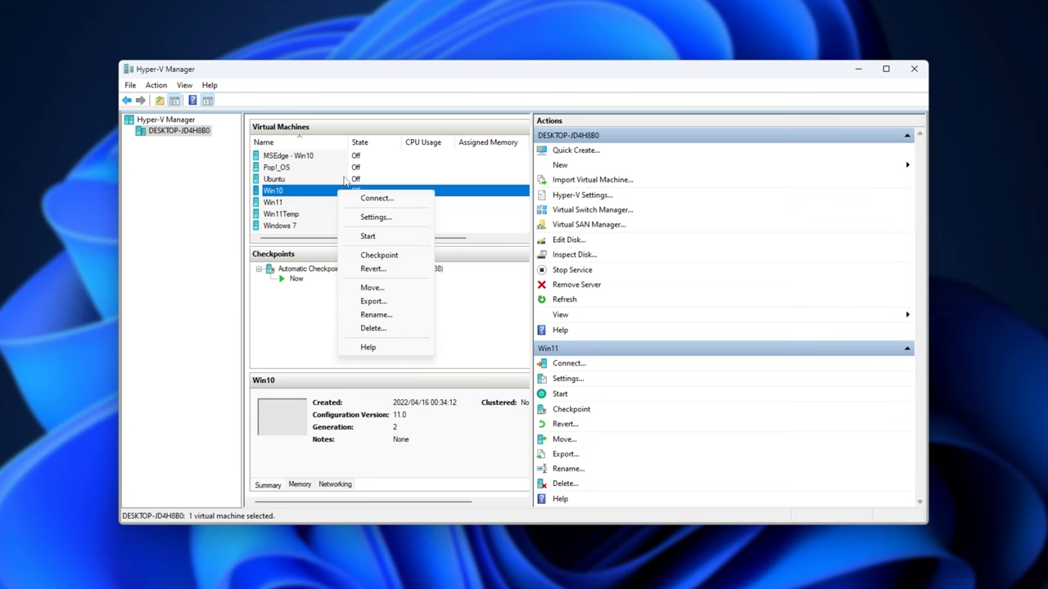
pyautogui.rightClick(275, 167)
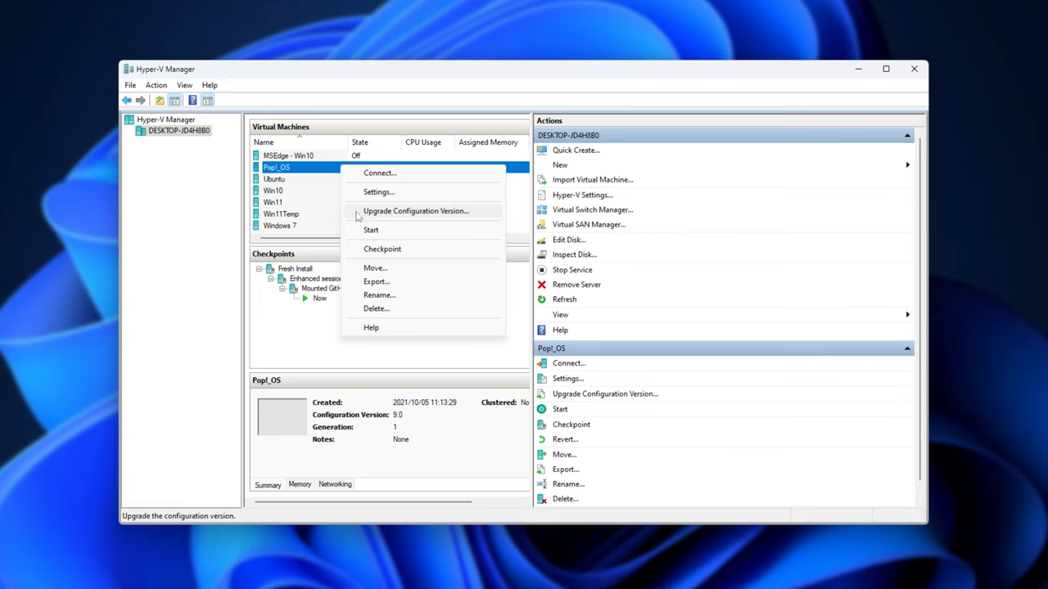
pyautogui.moveTo(459, 216)
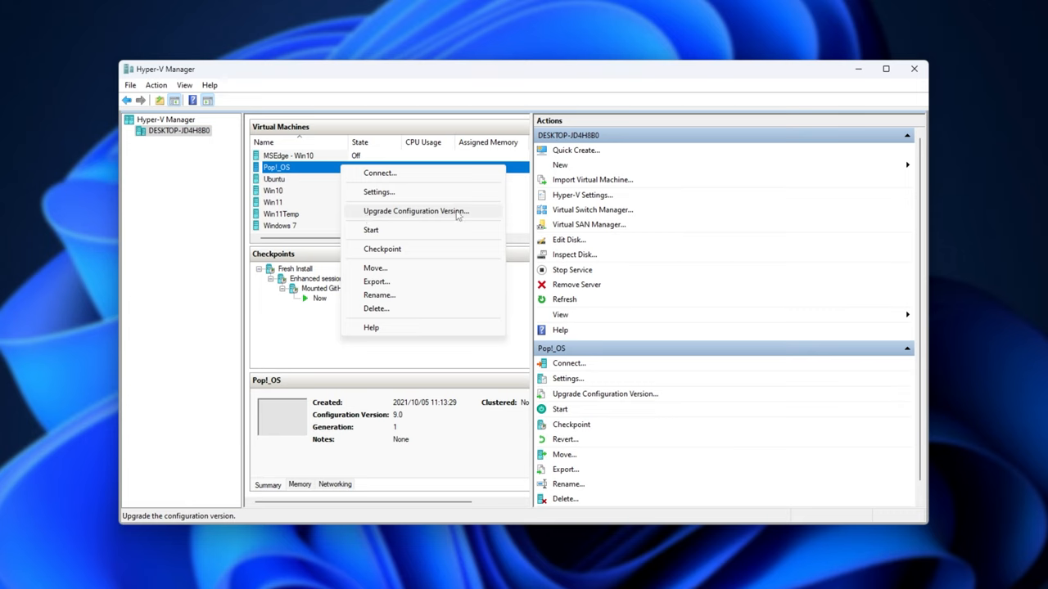
pyautogui.moveTo(416, 218)
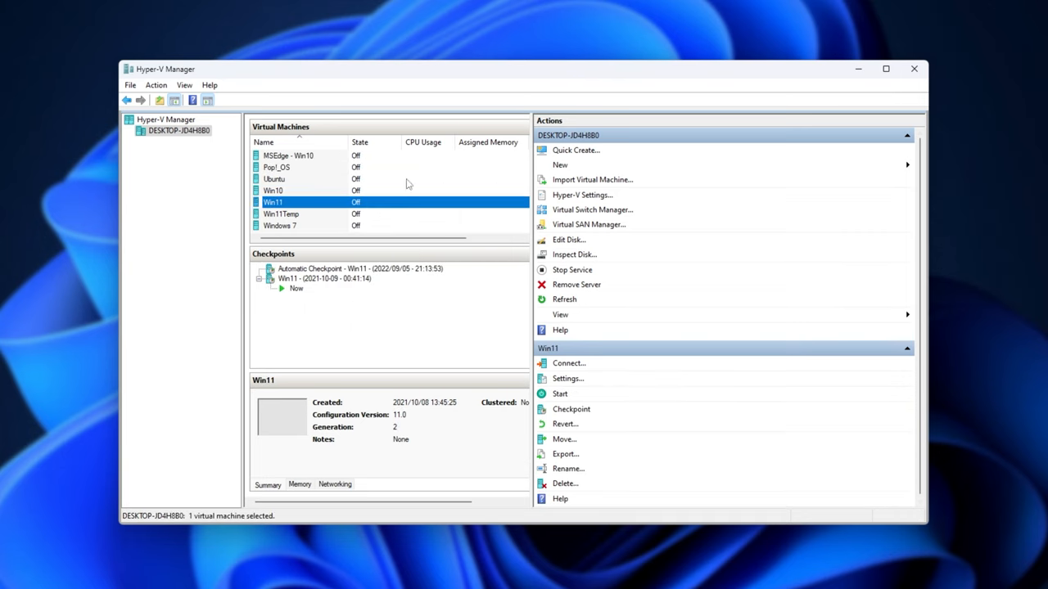
pyautogui.moveTo(373, 203)
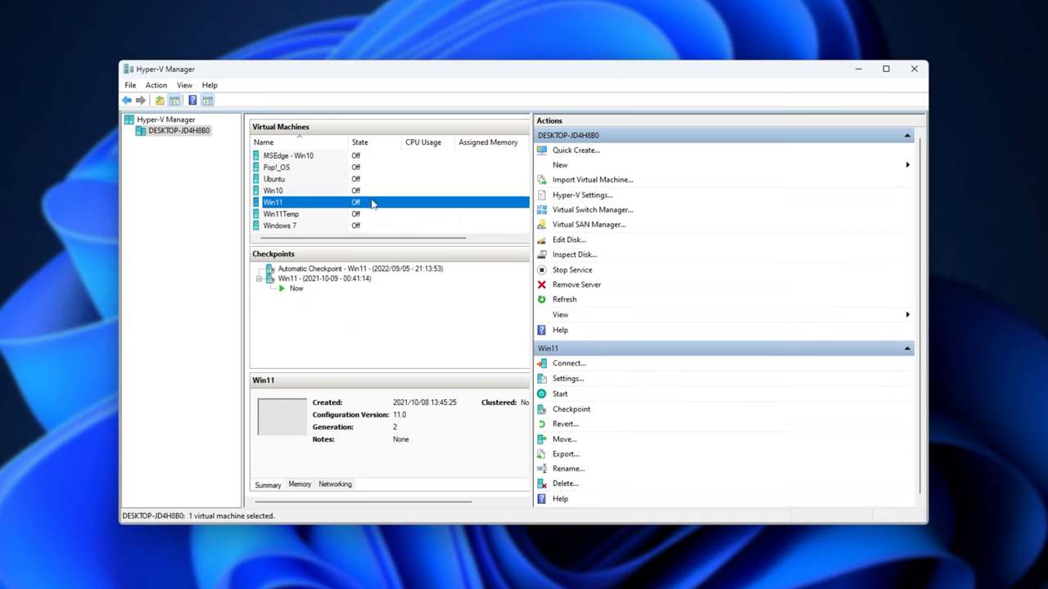
pyautogui.moveTo(439, 212)
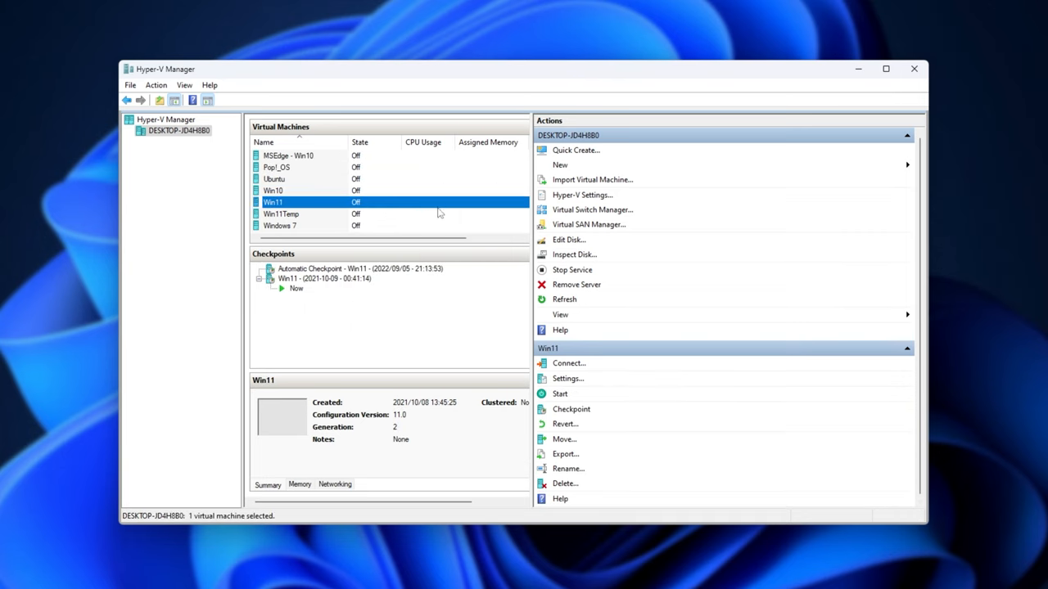
pyautogui.moveTo(455, 214)
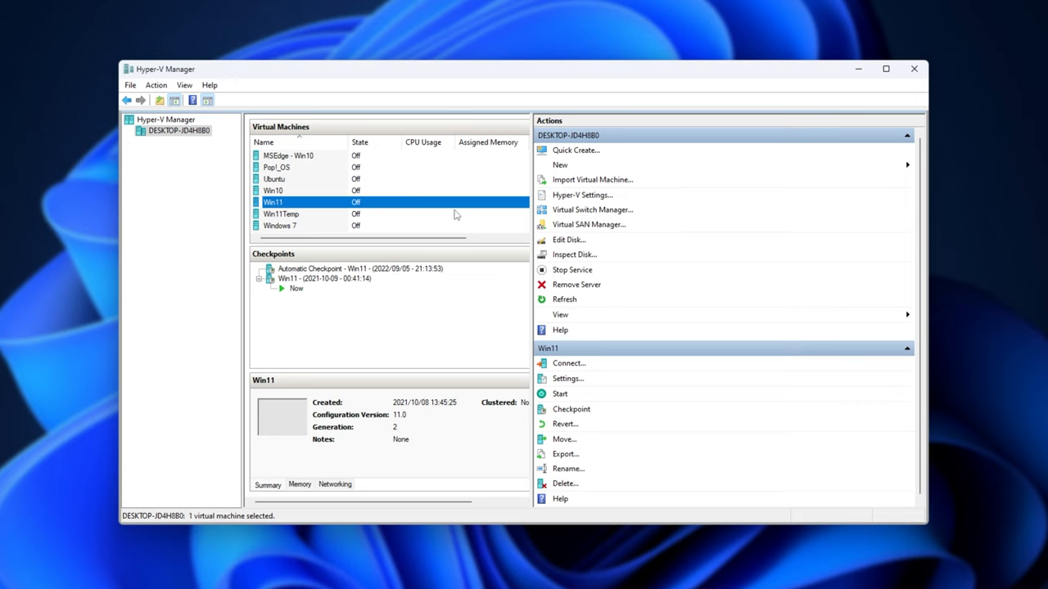
pyautogui.moveTo(630, 318)
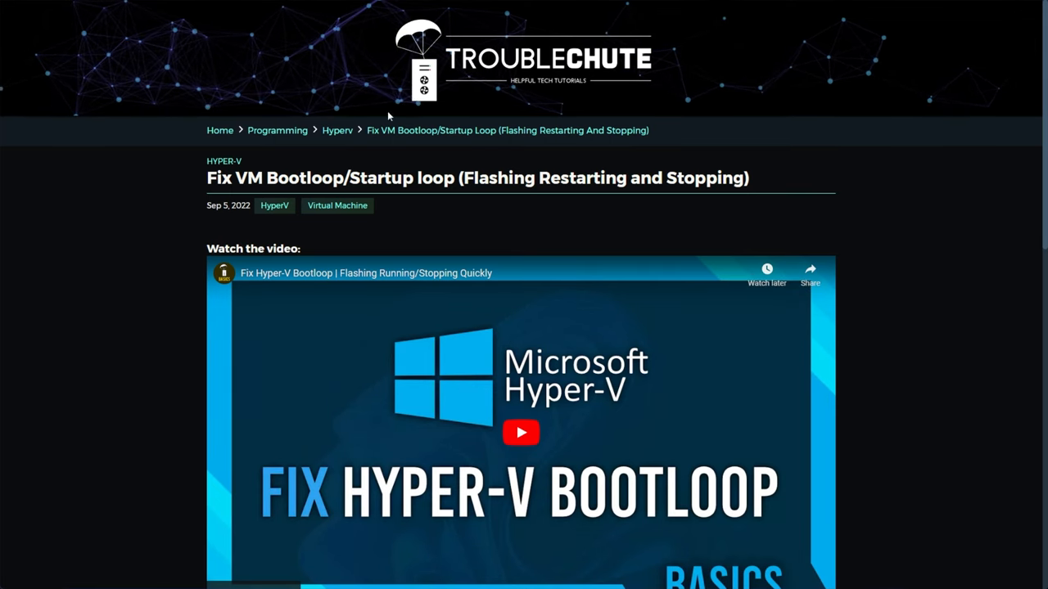
# Step: Scroll through the Troublechute 'Fix VM Bootloop' article
pyautogui.scroll(-3)
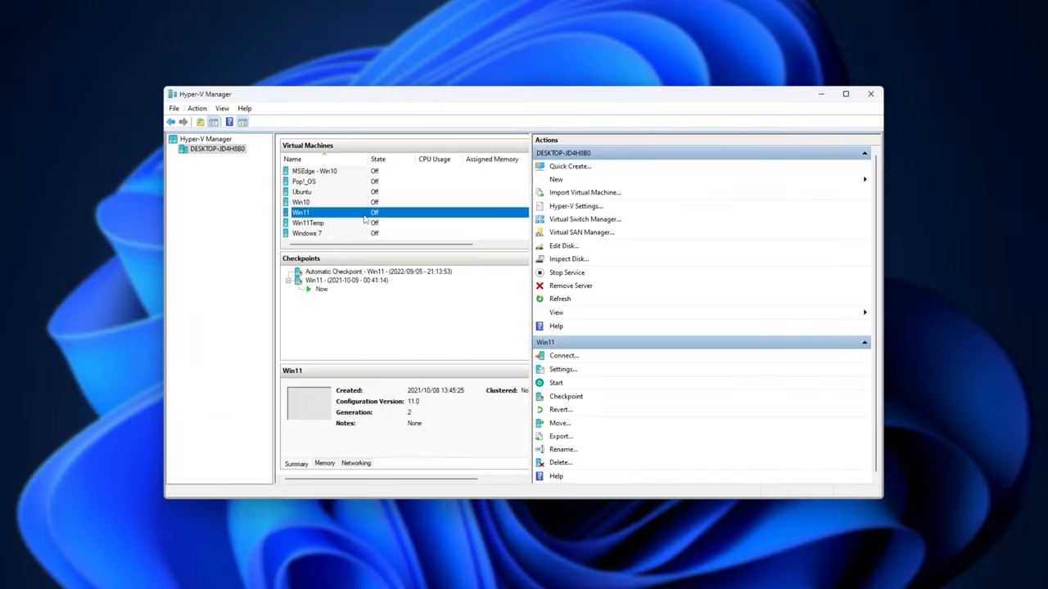
# Step: Connect to the Win11 virtual machine so its Windows 11 desktop shows
pyautogui.rightClick(301, 213)
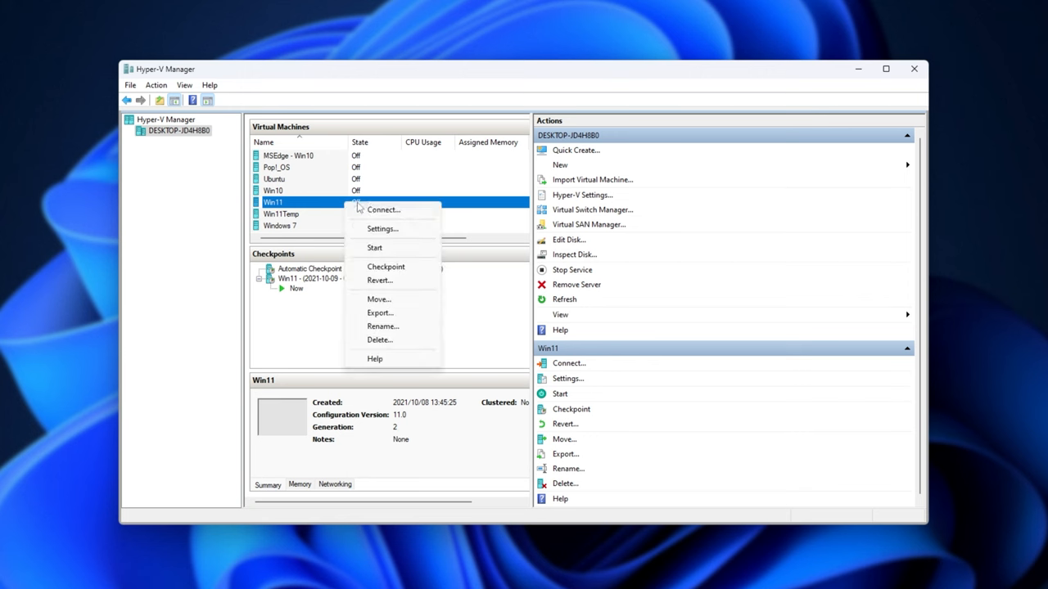
pyautogui.click(383, 210)
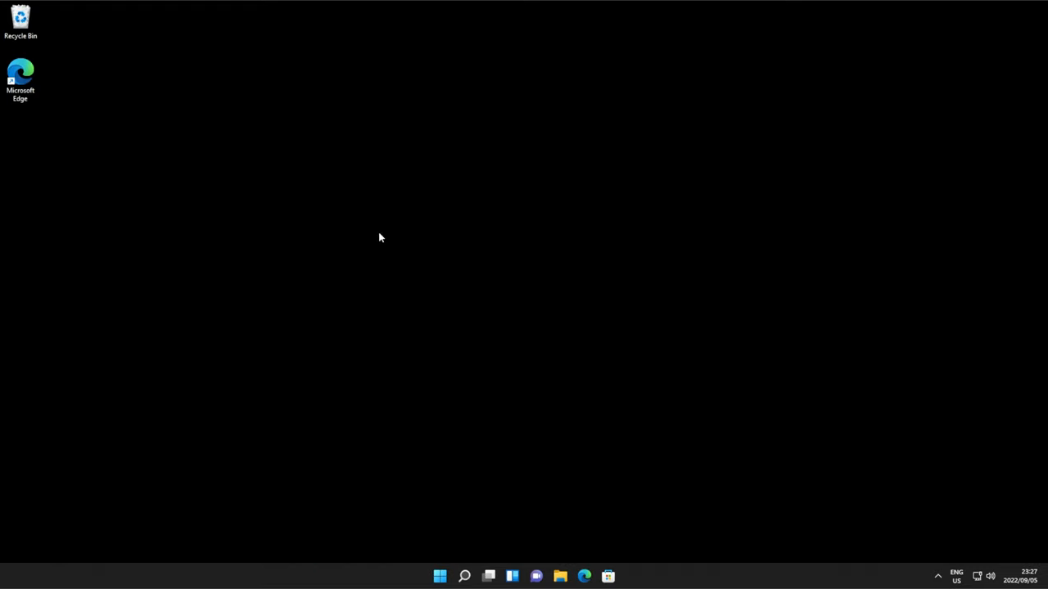
pyautogui.moveTo(519, 258)
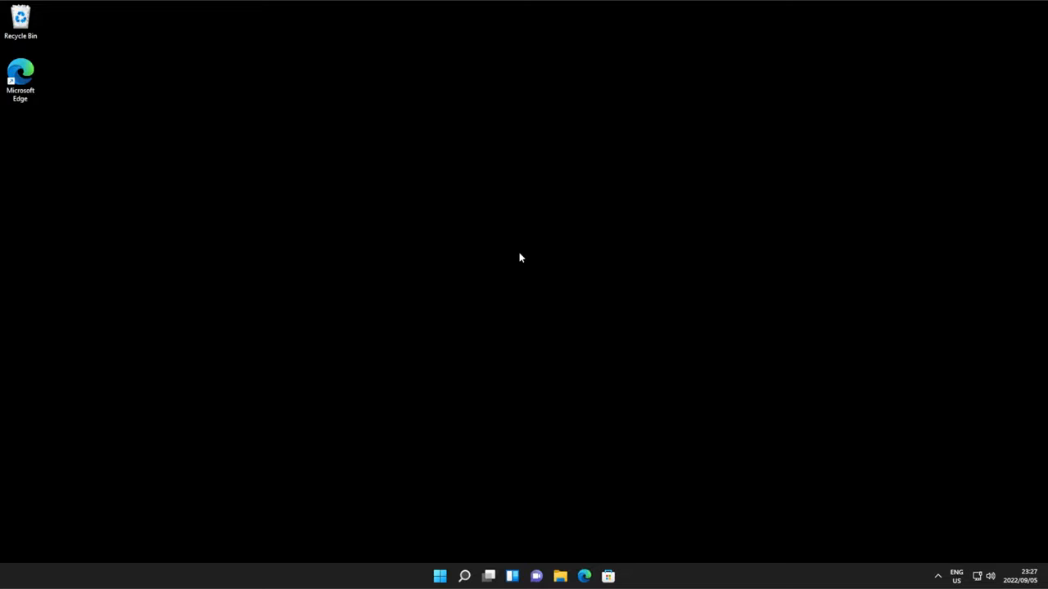
# Step: Show This PC in File Explorer, listing only Local Disk (C:) and DVD Drive (D:)
pyautogui.click(439, 576)
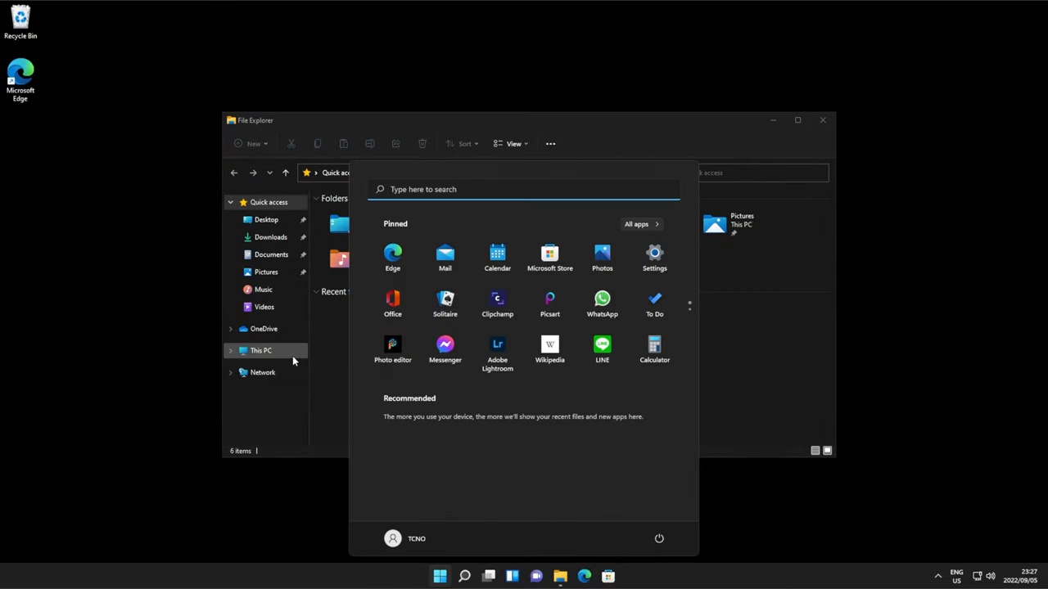
pyautogui.click(260, 350)
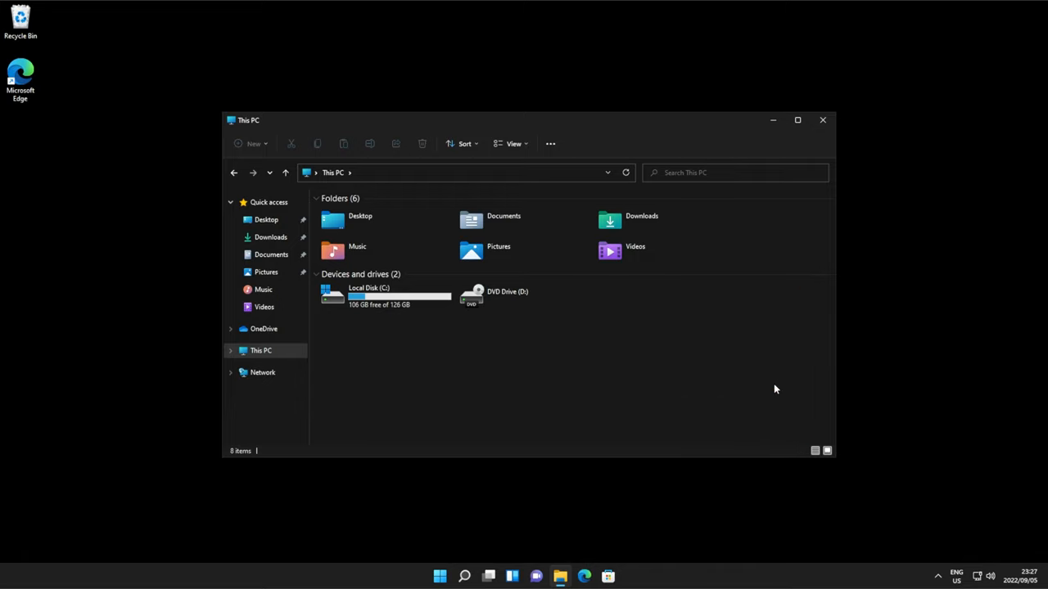
pyautogui.moveTo(743, 367)
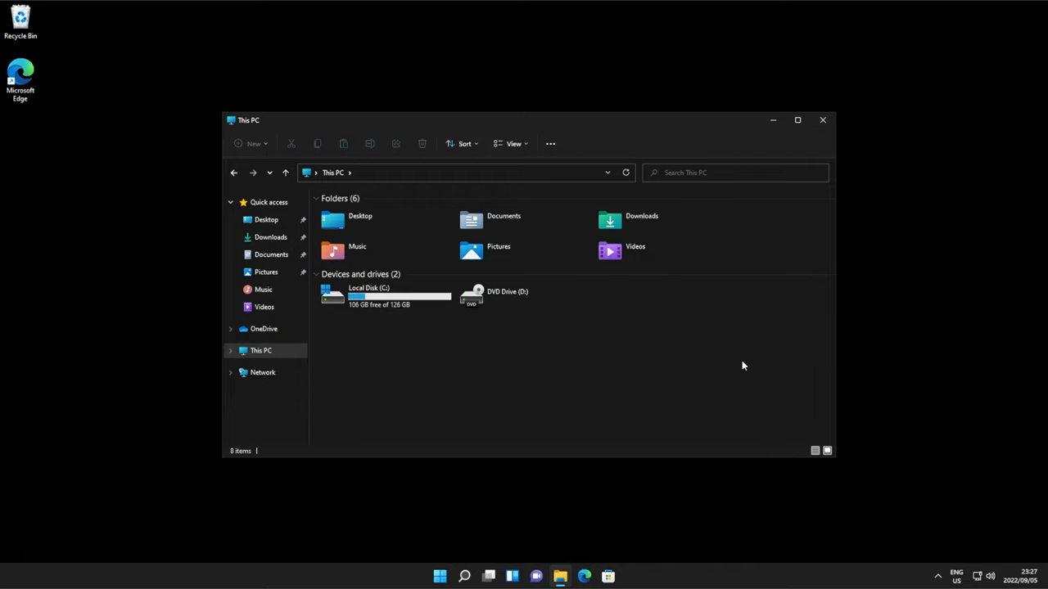
pyautogui.moveTo(609, 368)
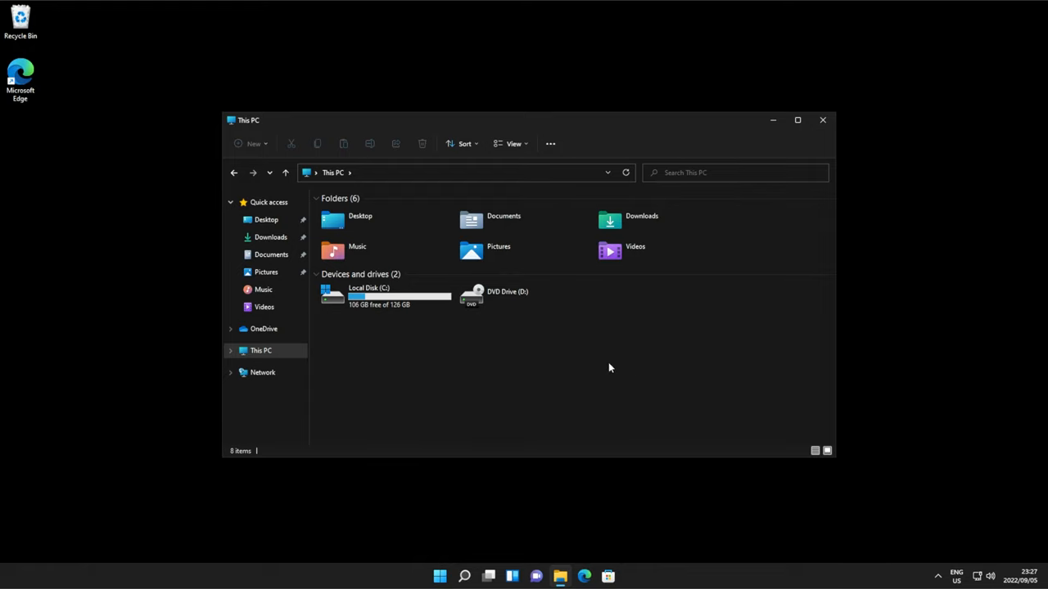
# Step: Launch Create and format hard disk partitions from a Start search for 'part'
pyautogui.click(439, 576)
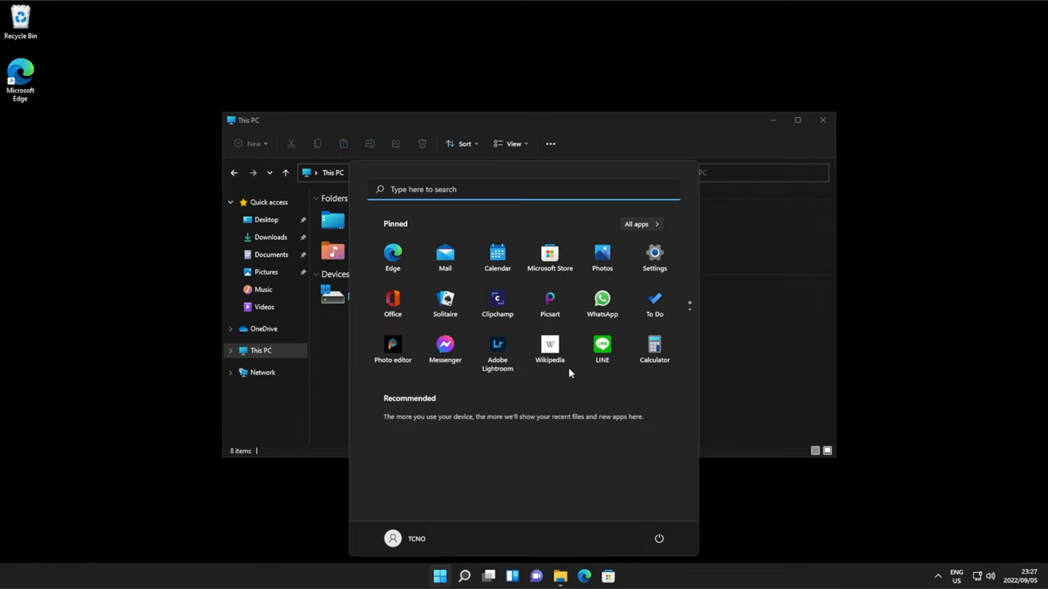
pyautogui.write('part')
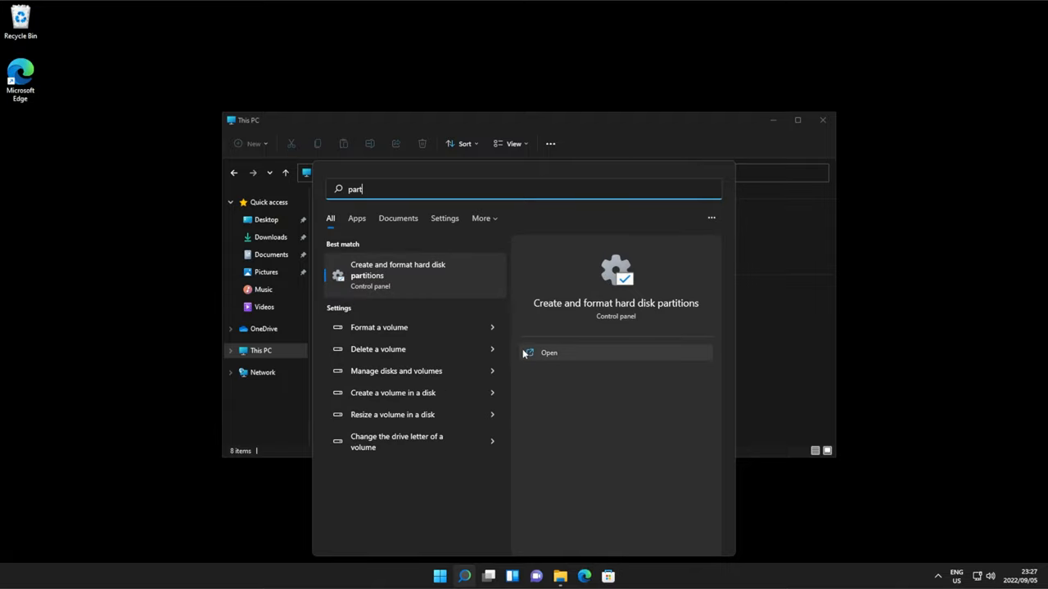
pyautogui.moveTo(417, 271)
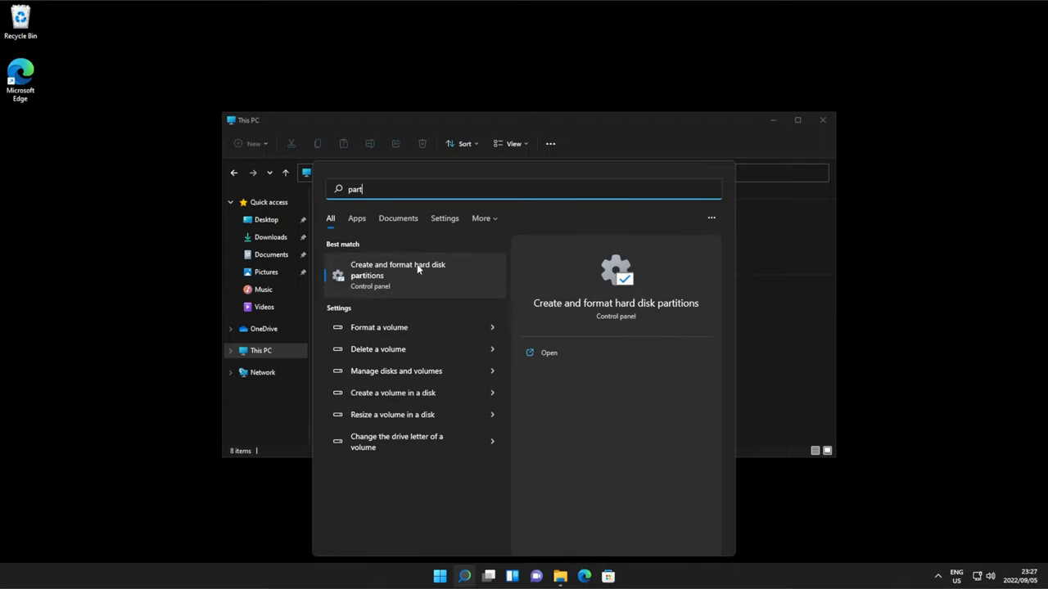
pyautogui.click(398, 270)
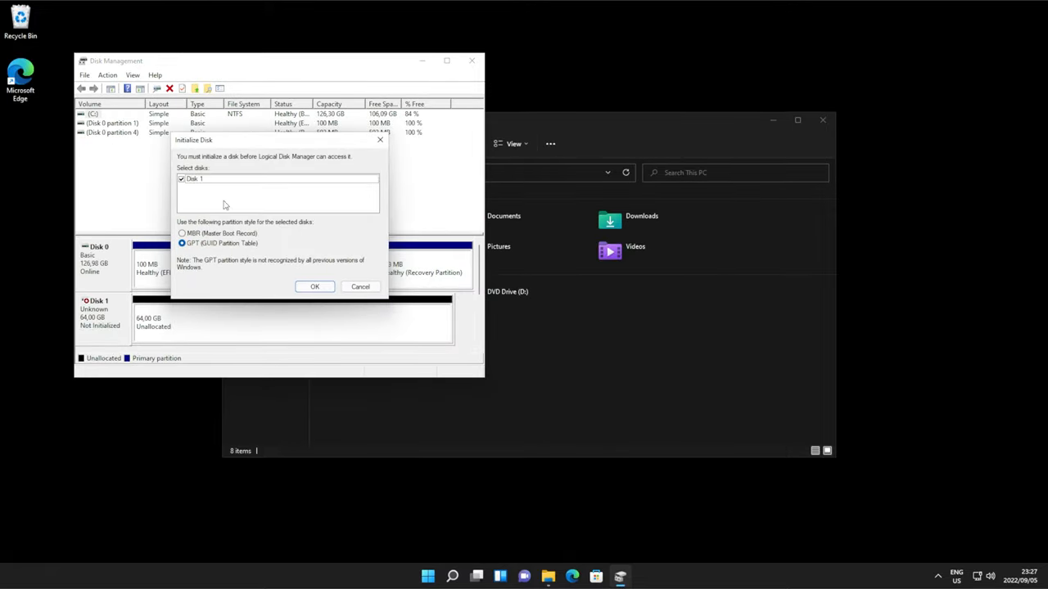
pyautogui.moveTo(341, 259)
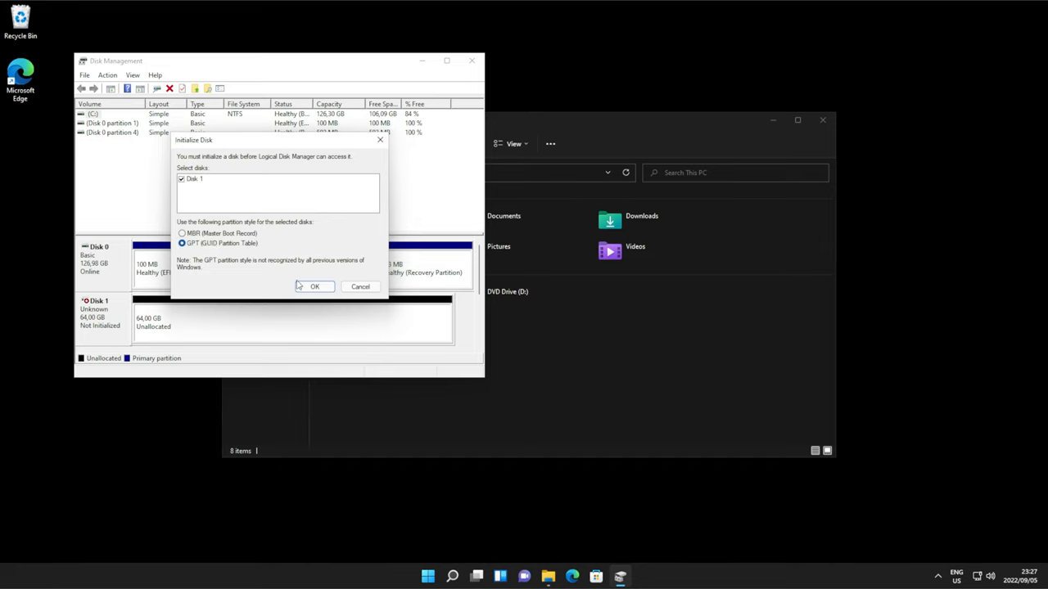
# Step: Initialize Disk 1 with GPT and bring up options for its 63,98 GB unallocated space
pyautogui.click(314, 287)
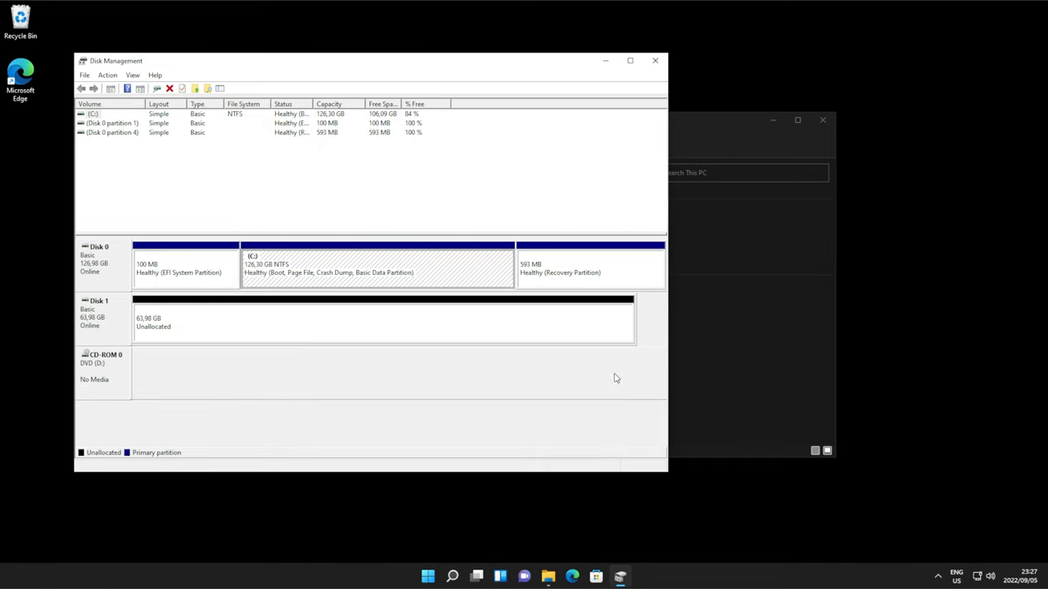
pyautogui.moveTo(370, 60); pyautogui.dragTo(524, 65)
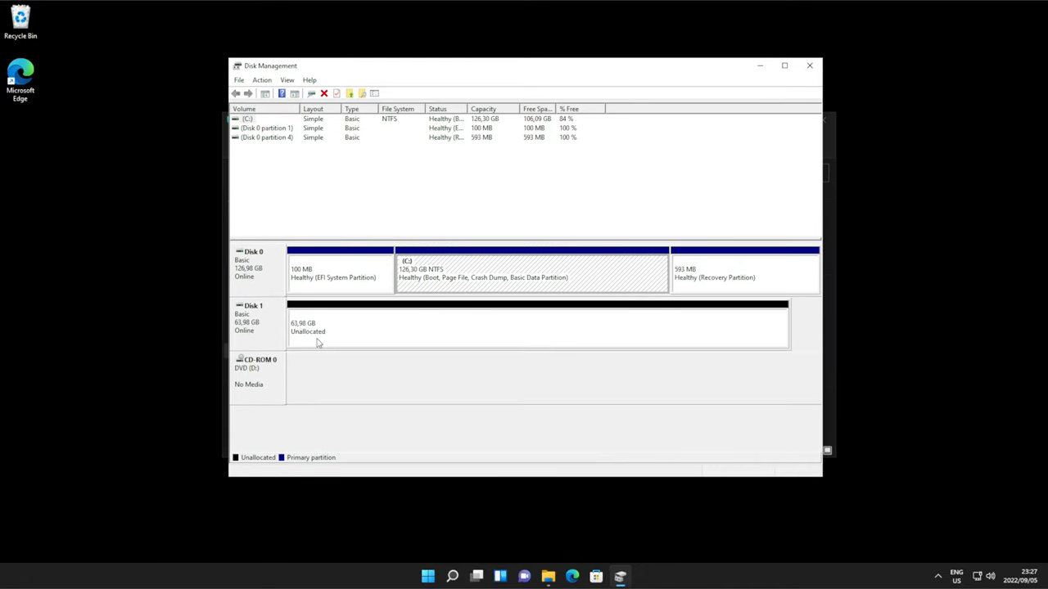
pyautogui.click(537, 327)
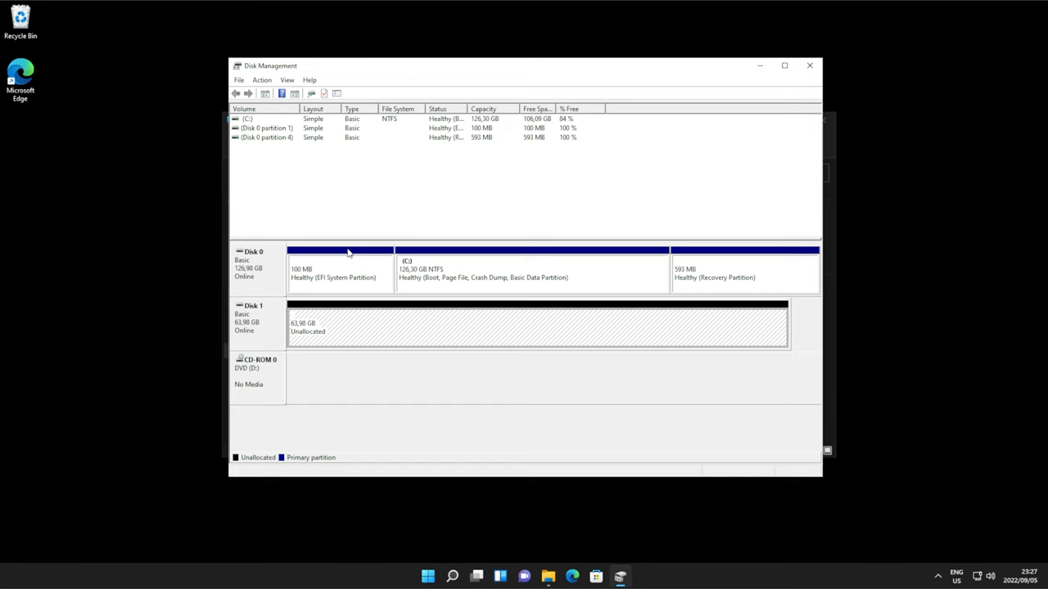
pyautogui.click(532, 272)
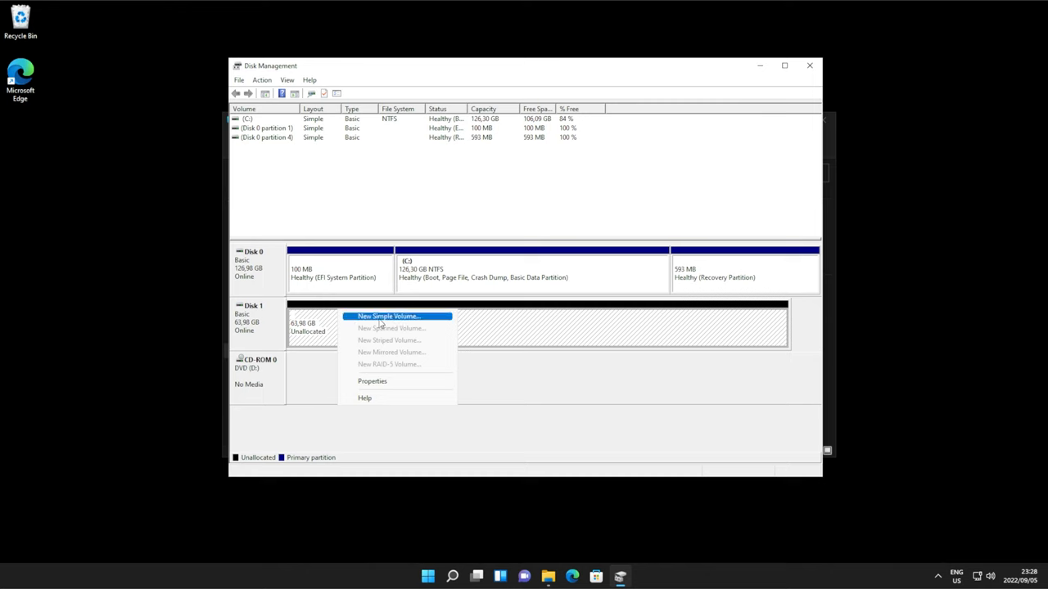
# Step: Create a maximum-size NTFS simple volume on Disk 1, quick-formatted, labelled SSD, as drive E
pyautogui.click(387, 318)
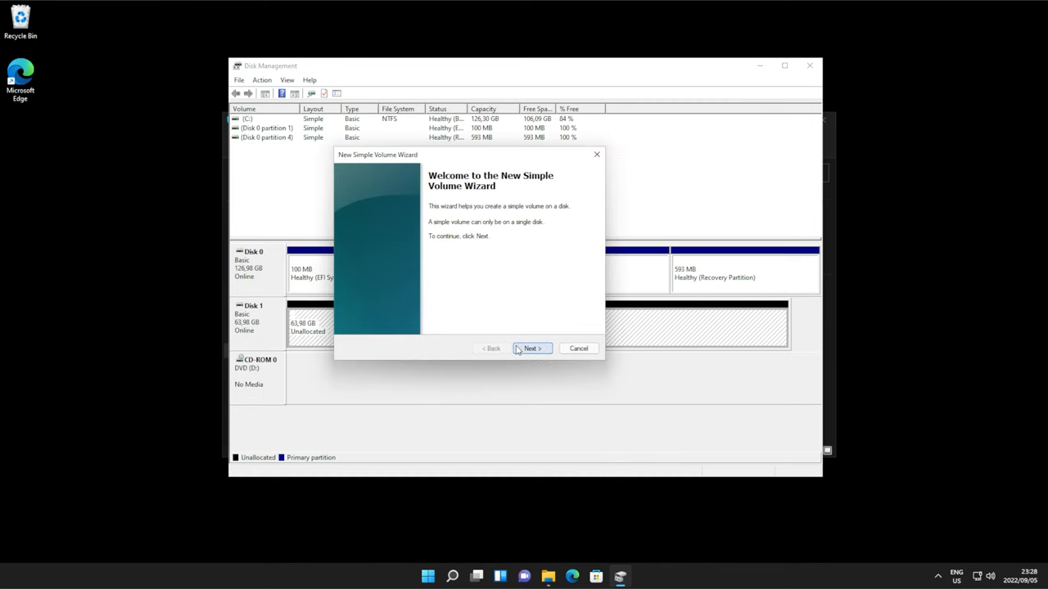
pyautogui.click(531, 347)
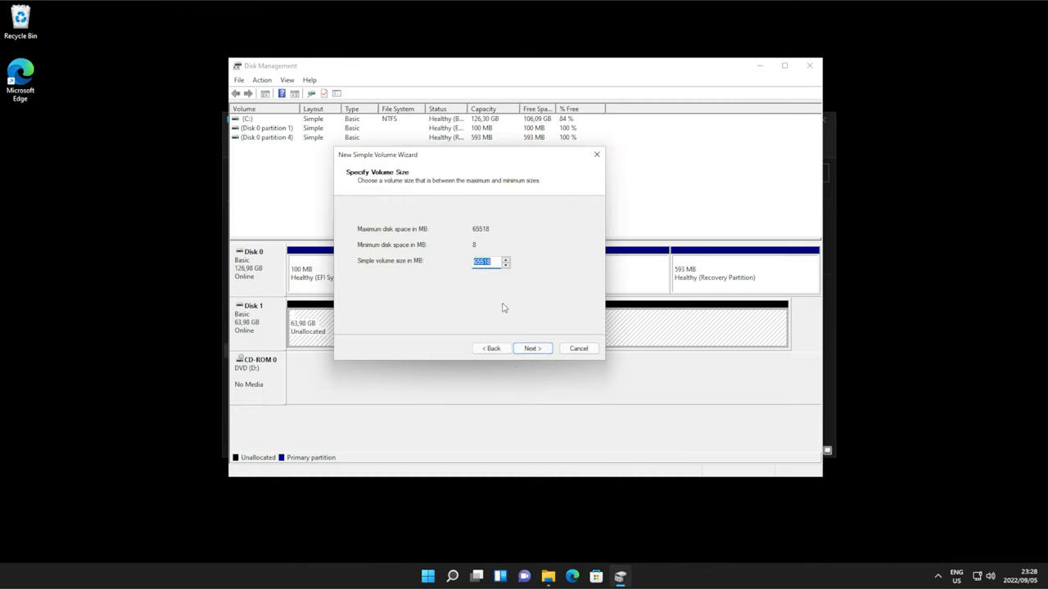
pyautogui.moveTo(481, 223)
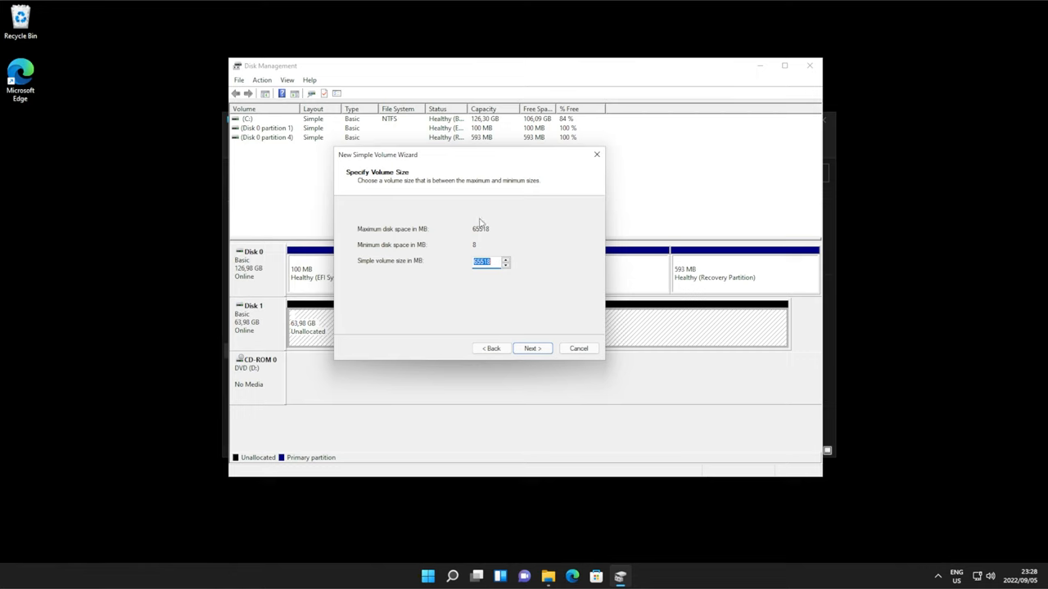
pyautogui.click(530, 347)
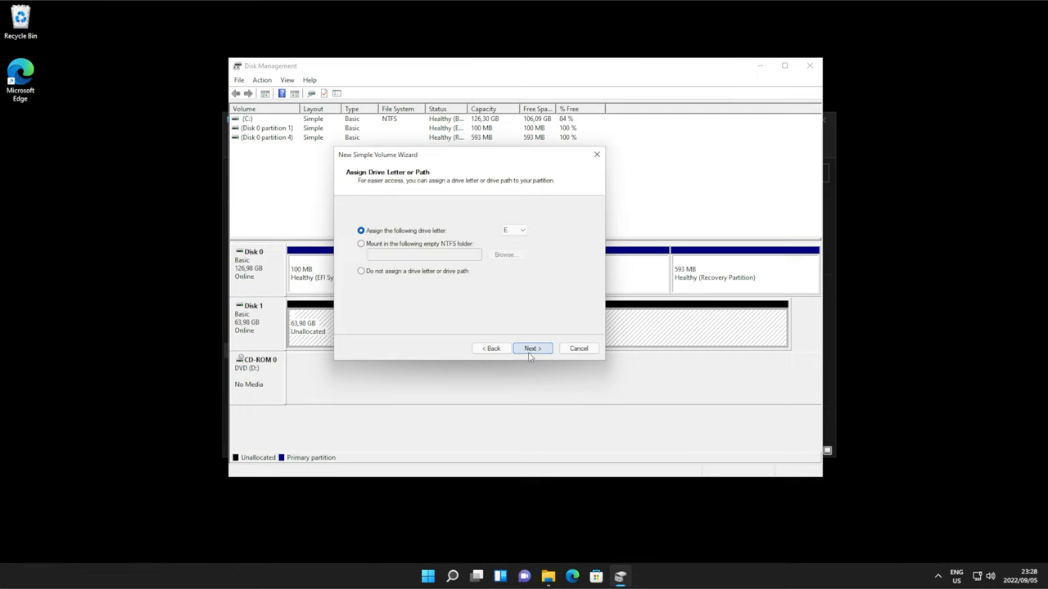
pyautogui.click(530, 347)
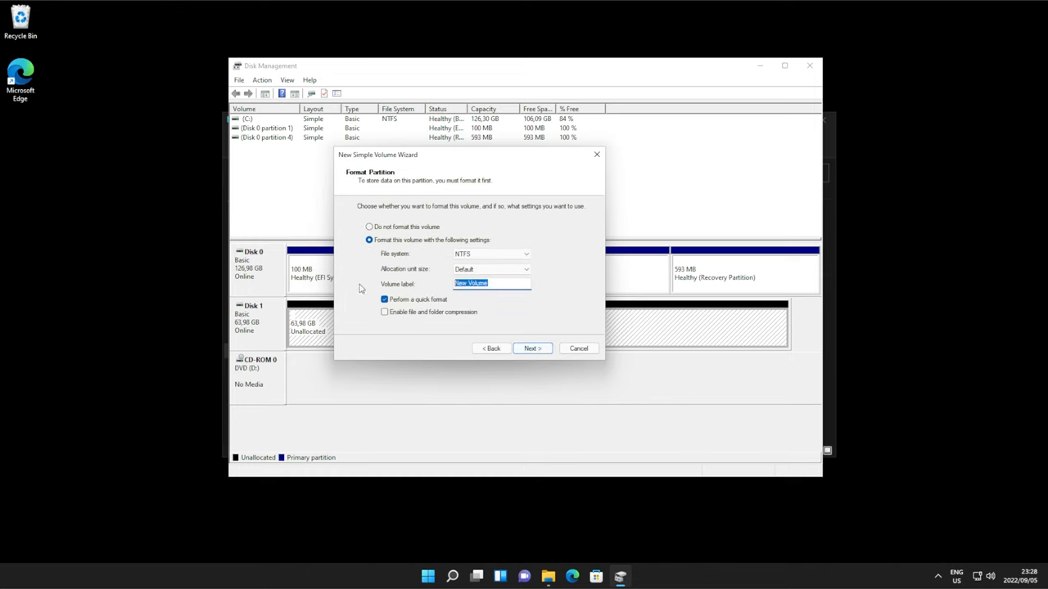
pyautogui.write('SSD')
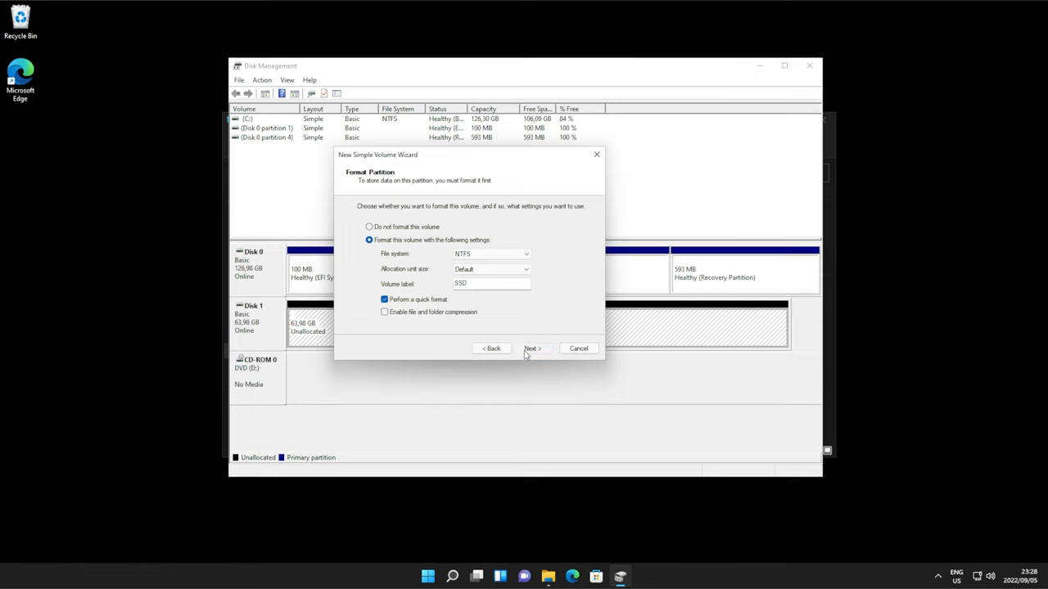
pyautogui.click(532, 347)
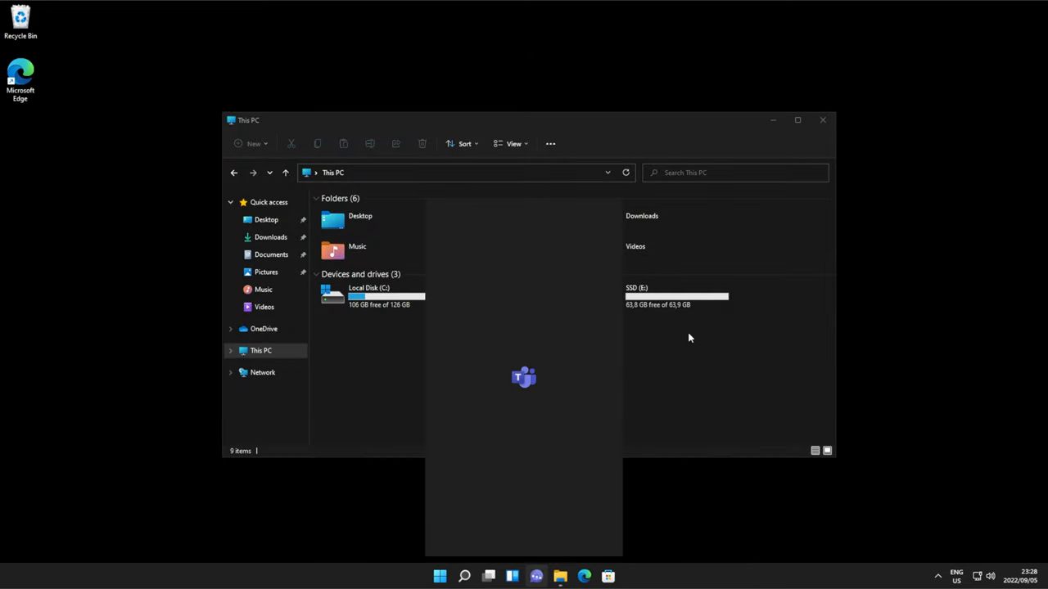
# Step: Check SSD (E:)'s properties confirm NTFS, then close them
pyautogui.click(661, 294)
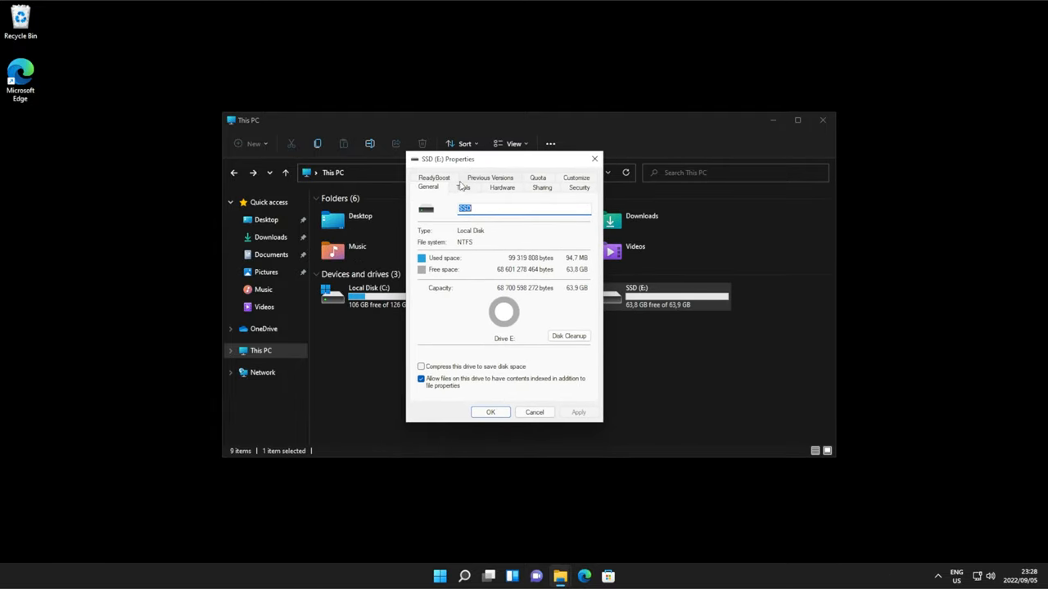
pyautogui.click(501, 187)
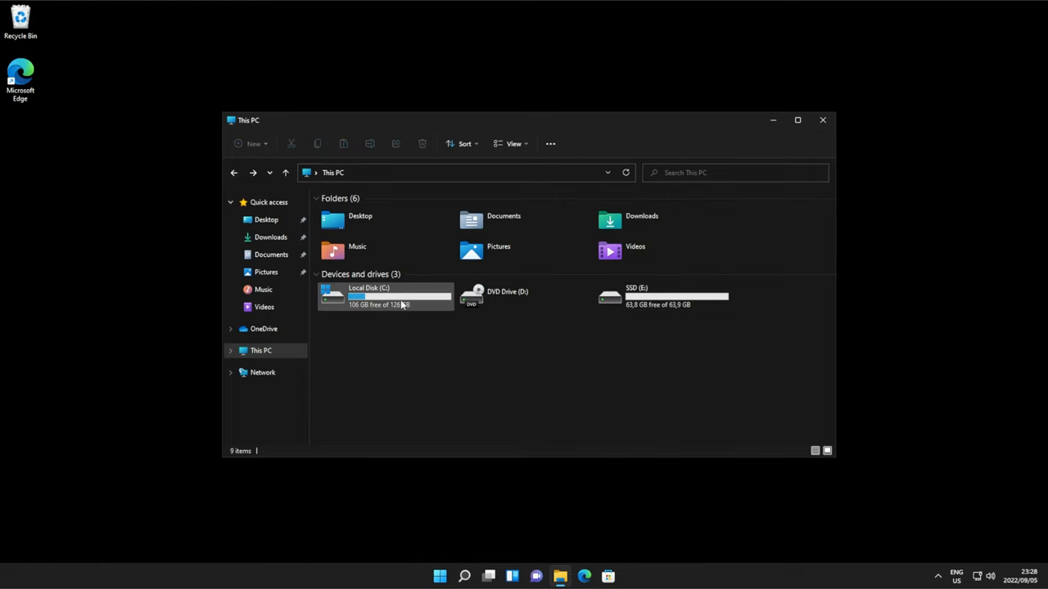
pyautogui.click(385, 296)
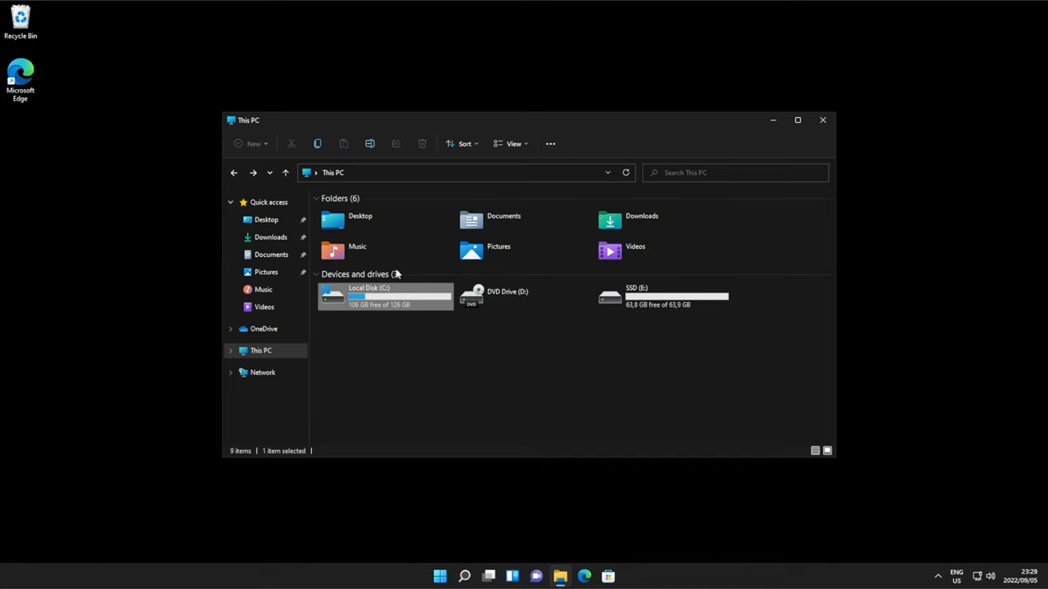
pyautogui.moveTo(419, 270)
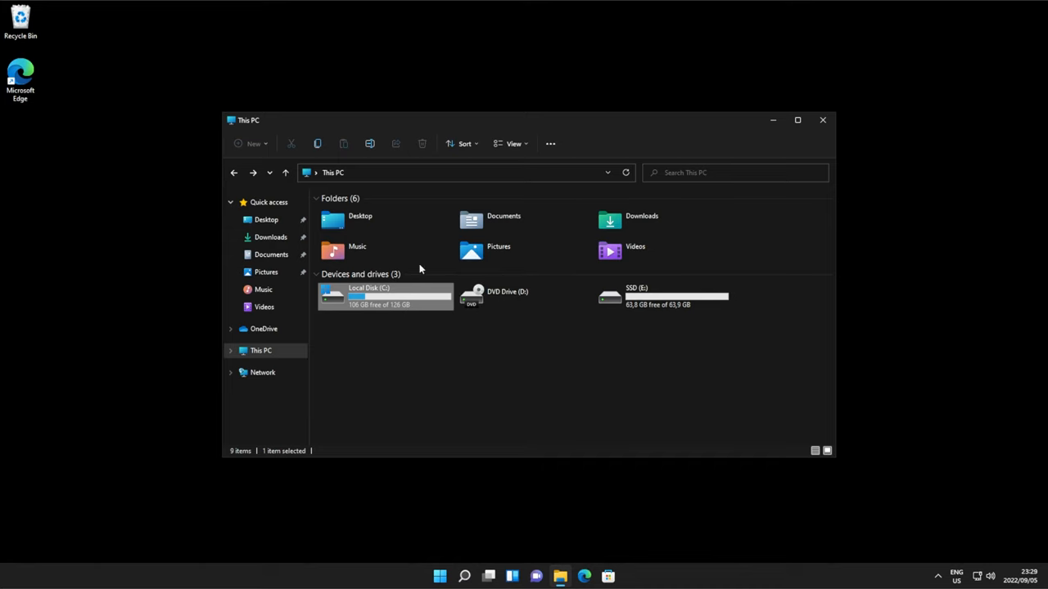
pyautogui.moveTo(555, 317)
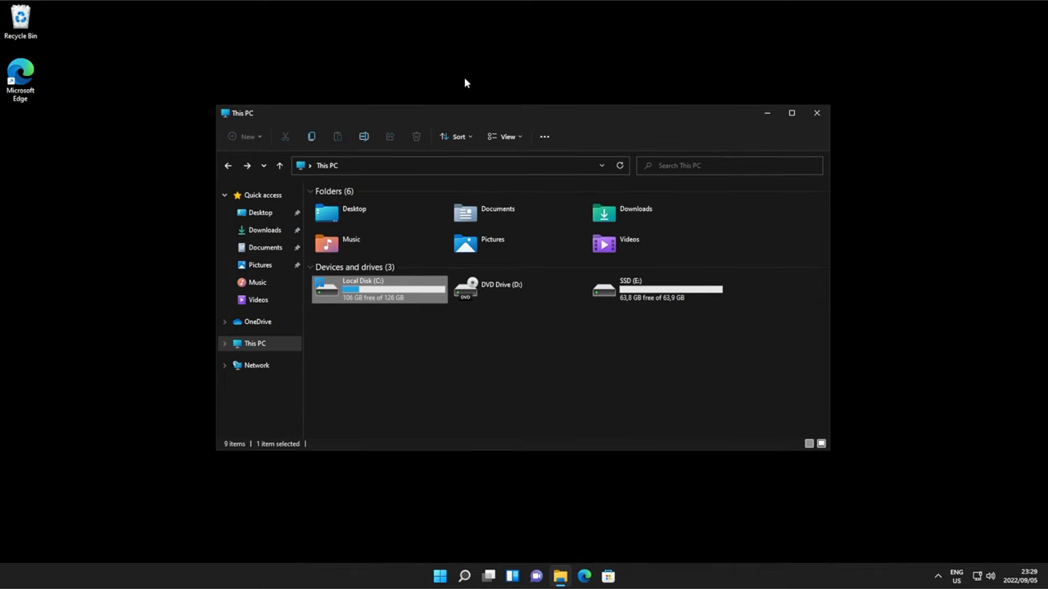
pyautogui.moveTo(373, 327)
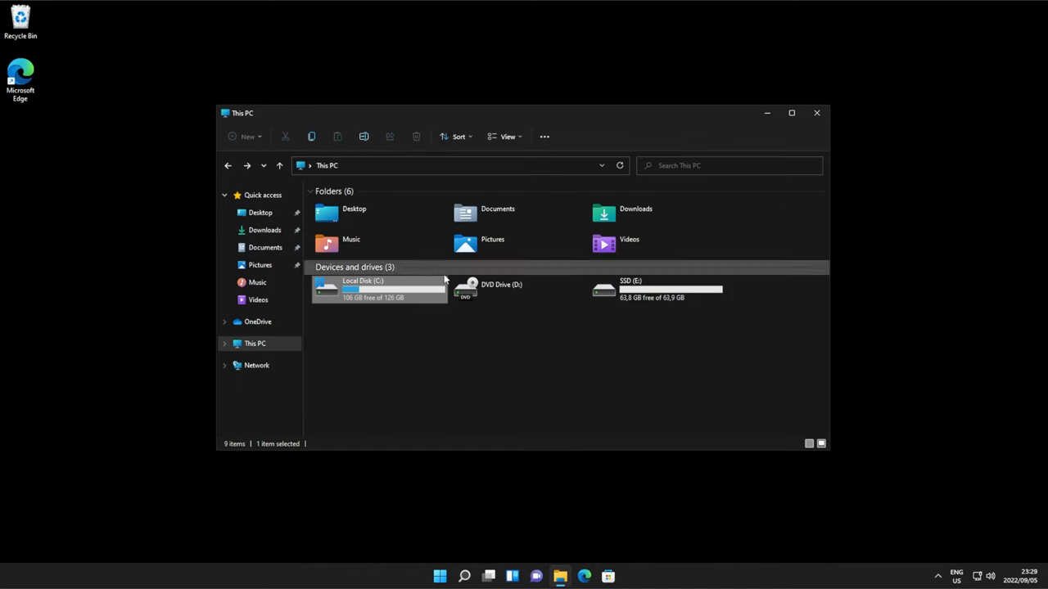
pyautogui.moveTo(419, 288)
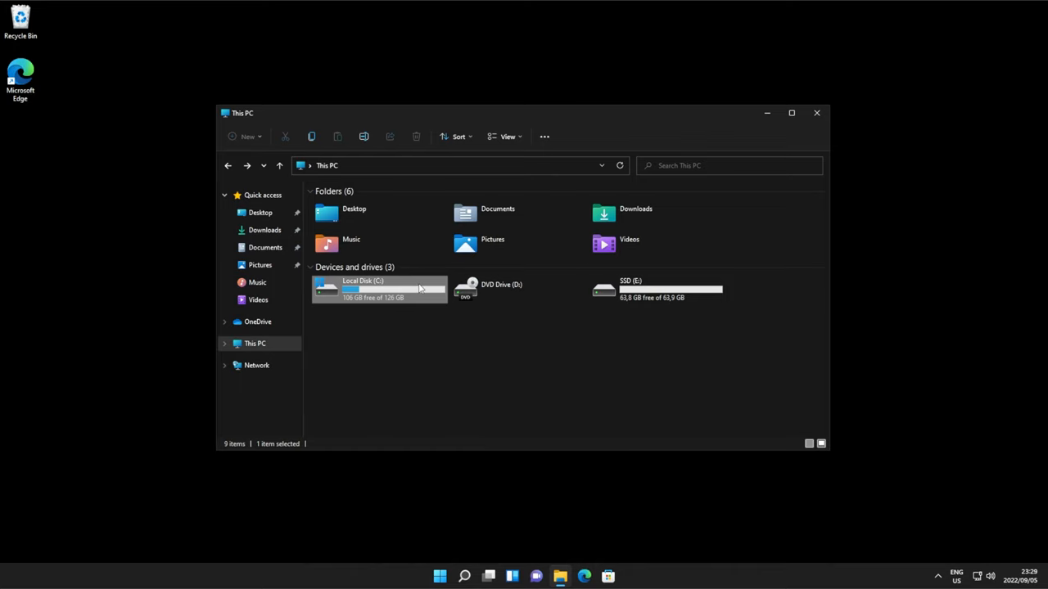